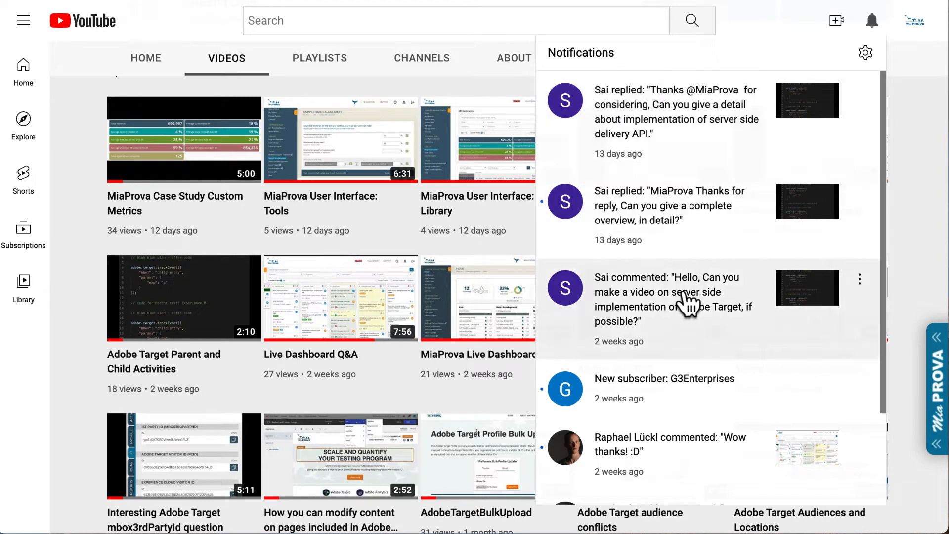
pyautogui.moveTo(687, 328)
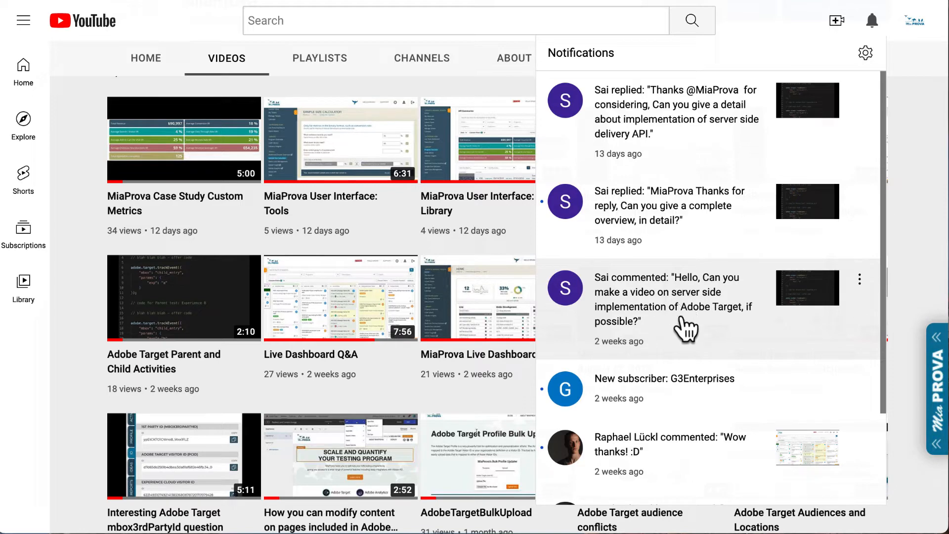
pyautogui.moveTo(718, 333)
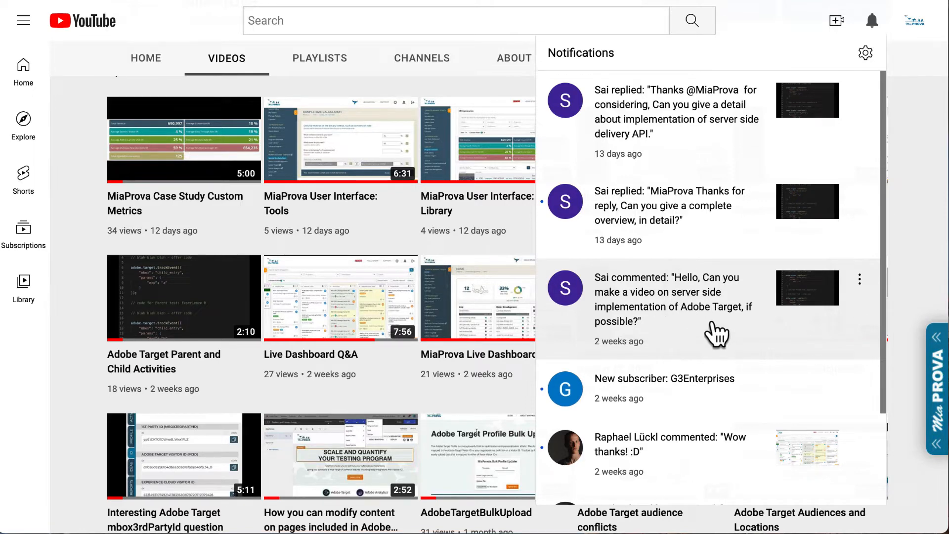
pyautogui.moveTo(718, 293)
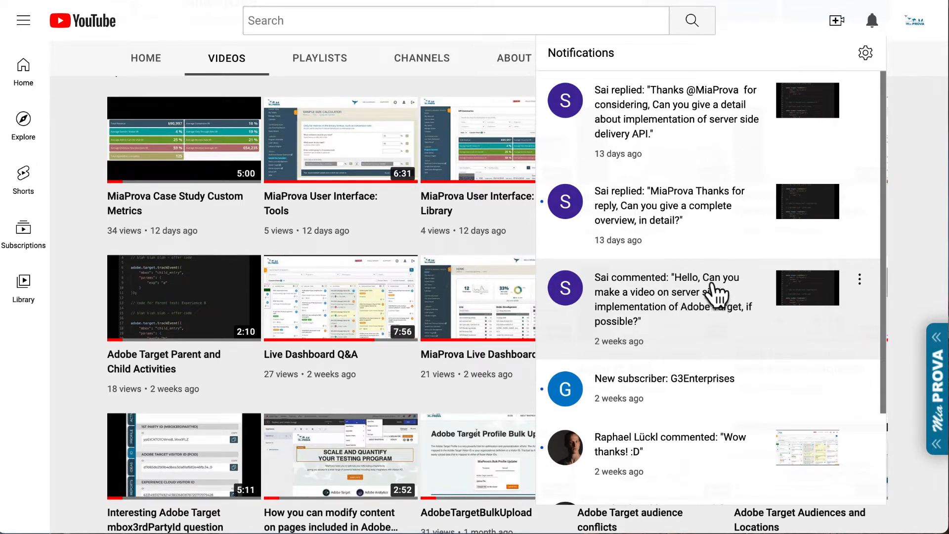
pyautogui.moveTo(715, 303)
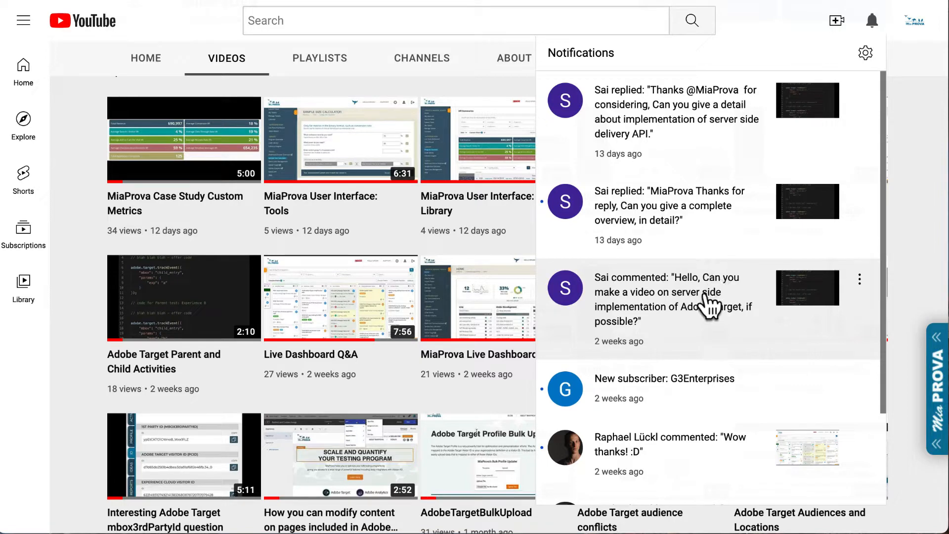
pyautogui.moveTo(712, 330)
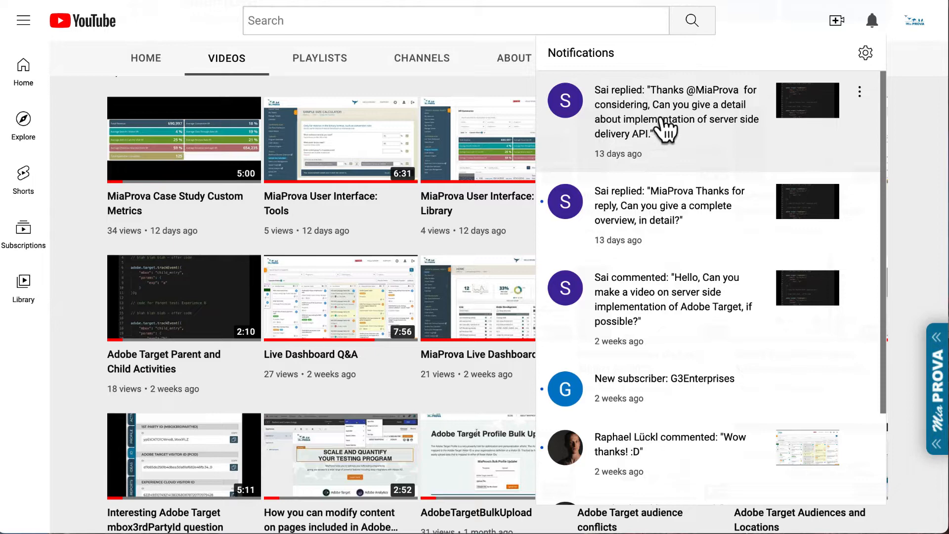
pyautogui.moveTo(735, 135)
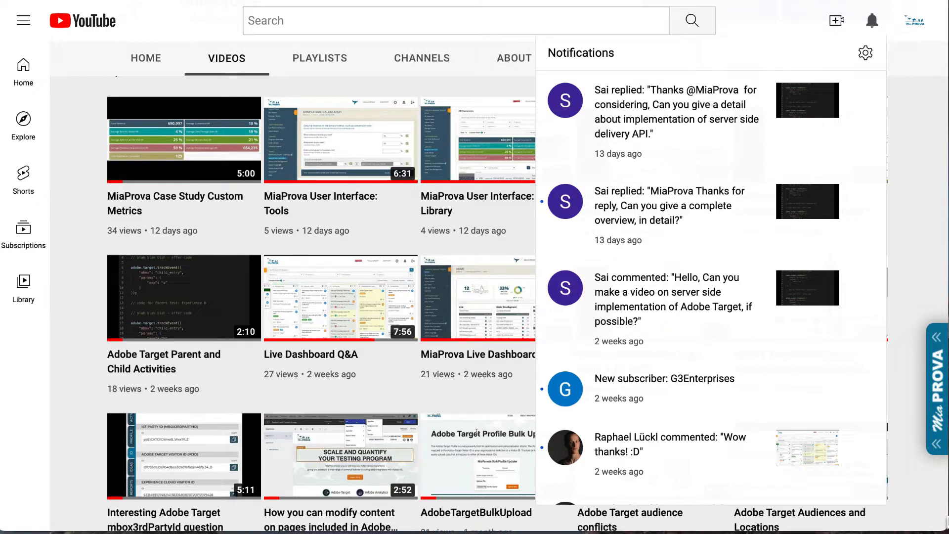
pyautogui.moveTo(821, 54)
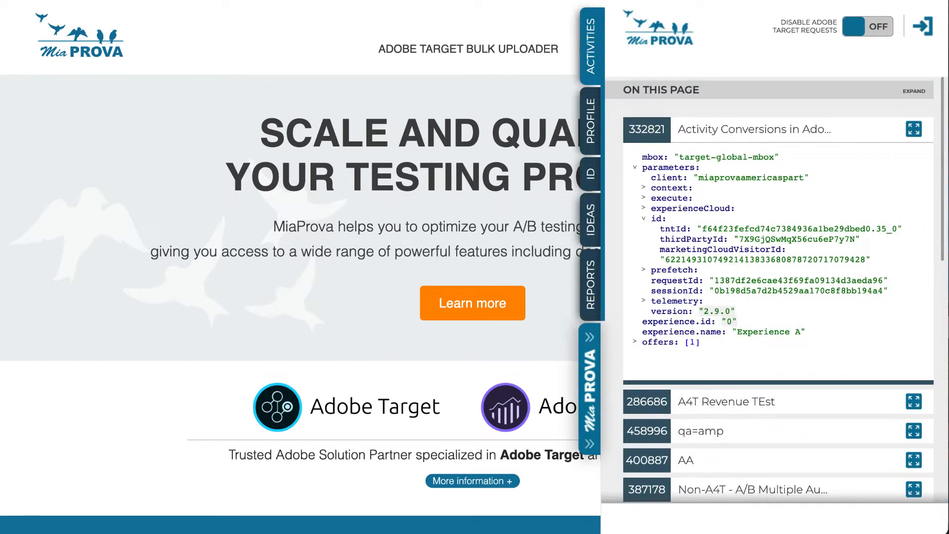
pyautogui.moveTo(776, 169)
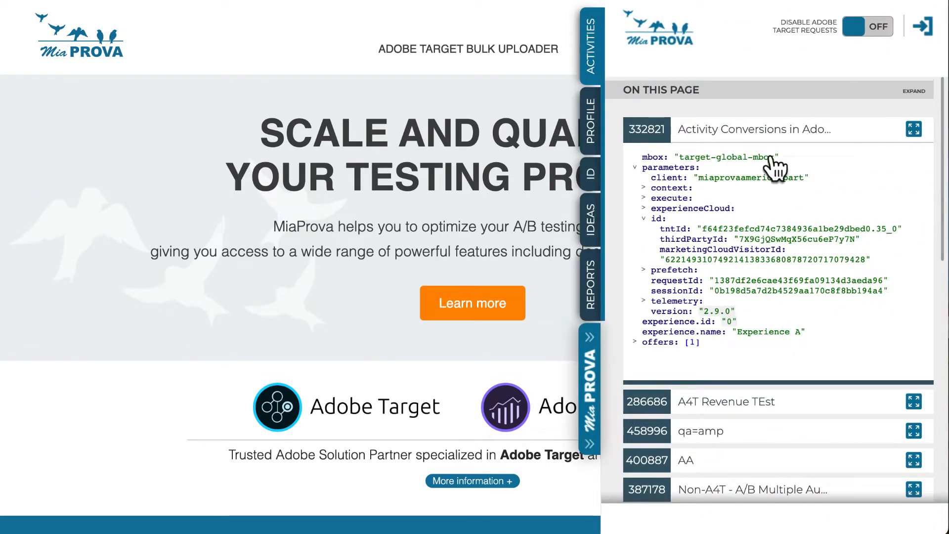
pyautogui.moveTo(188, 172)
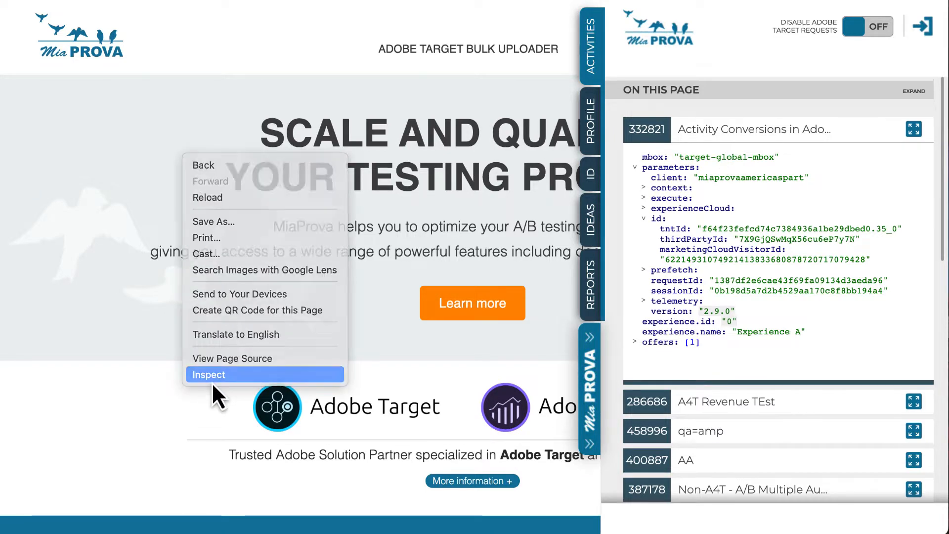
# Step: Bring up Chrome DevTools on the MiaProva page to inspect its network requests
pyautogui.click(209, 374)
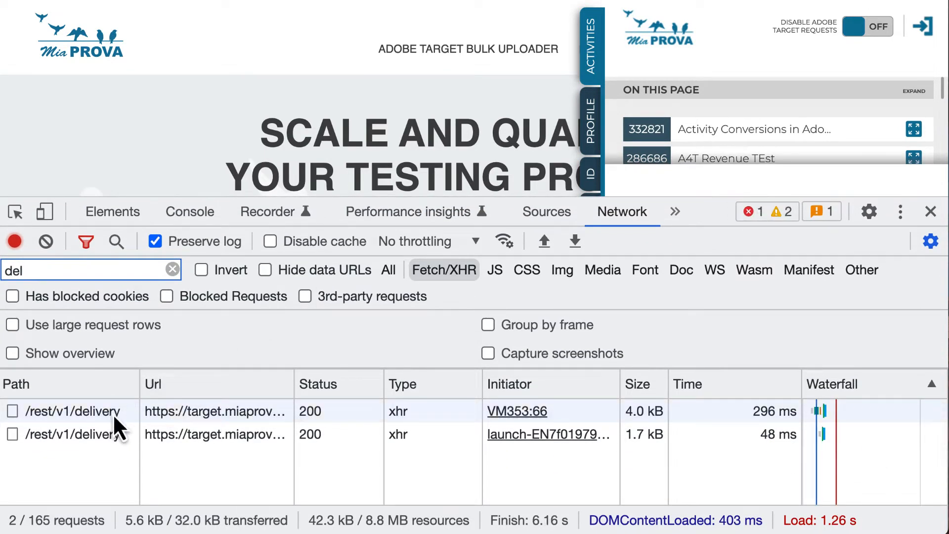
# Step: View the first /rest/v1/delivery request's payload parameters, then close its details
pyautogui.click(73, 412)
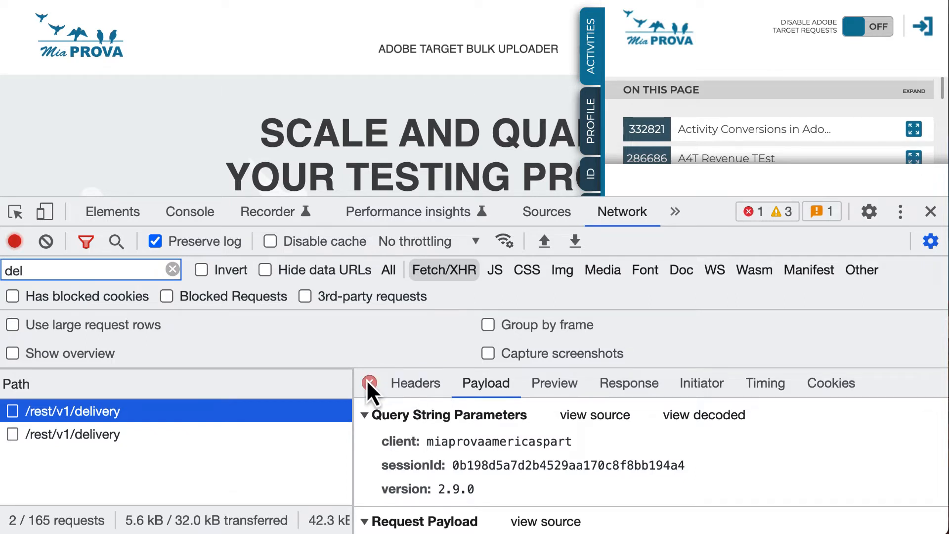
pyautogui.click(368, 382)
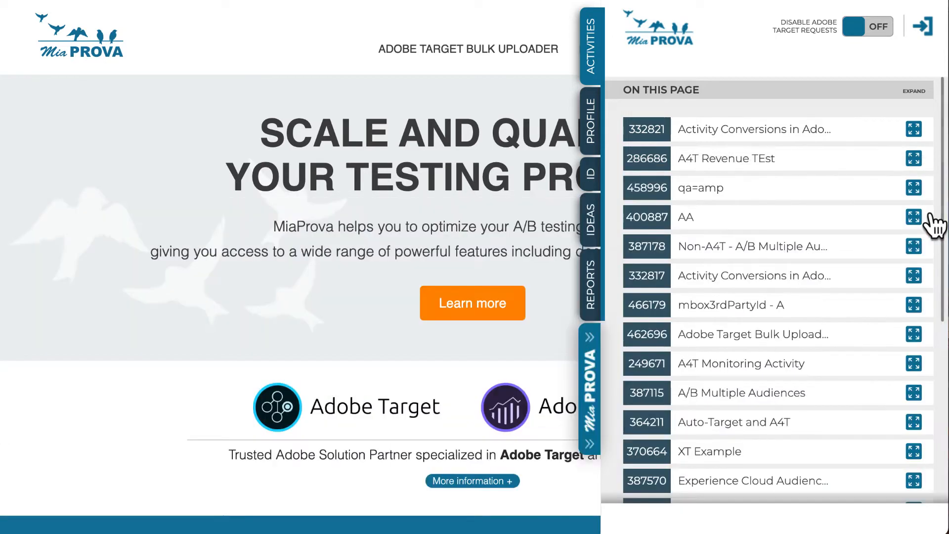
# Step: Expand activity 332821's request to show its prefetch views, visitor ids and the marketingCloudVisitorId value
pyautogui.click(913, 128)
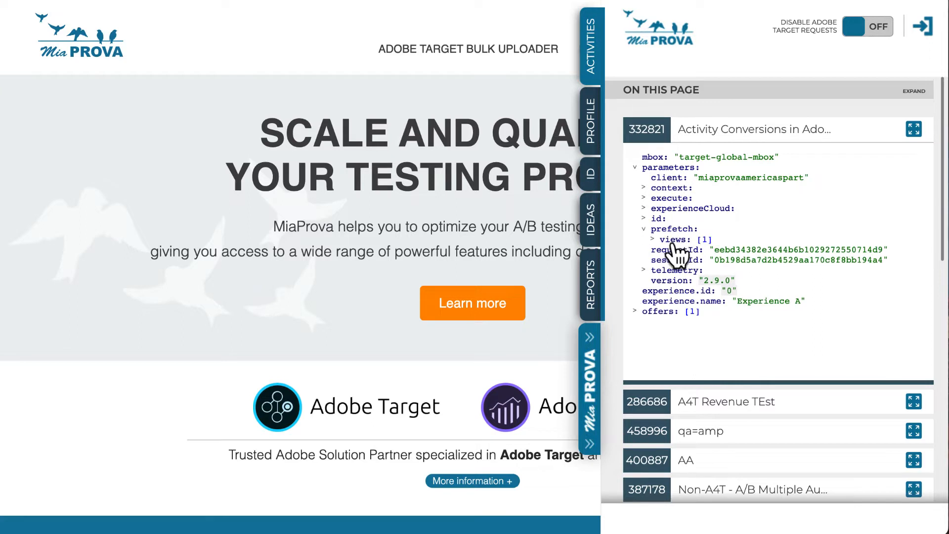
pyautogui.click(653, 239)
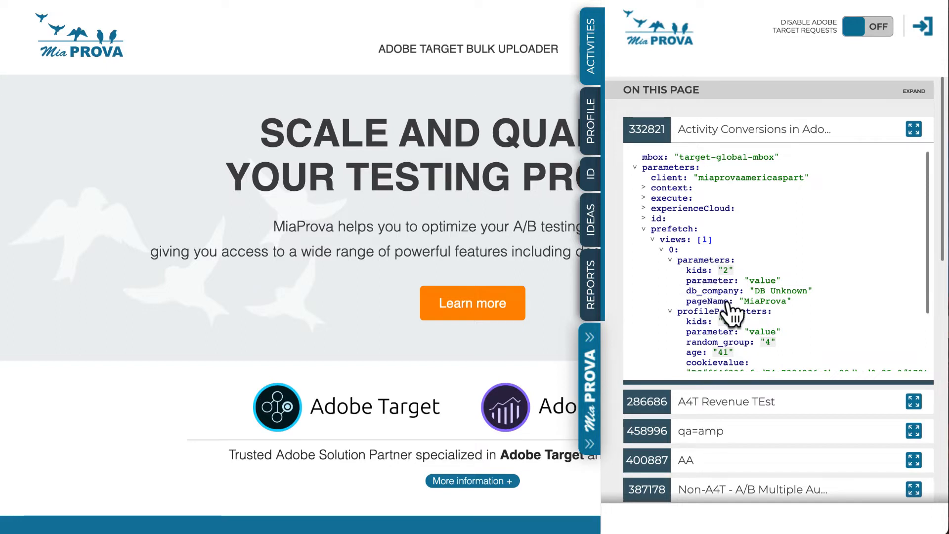
pyautogui.click(650, 175)
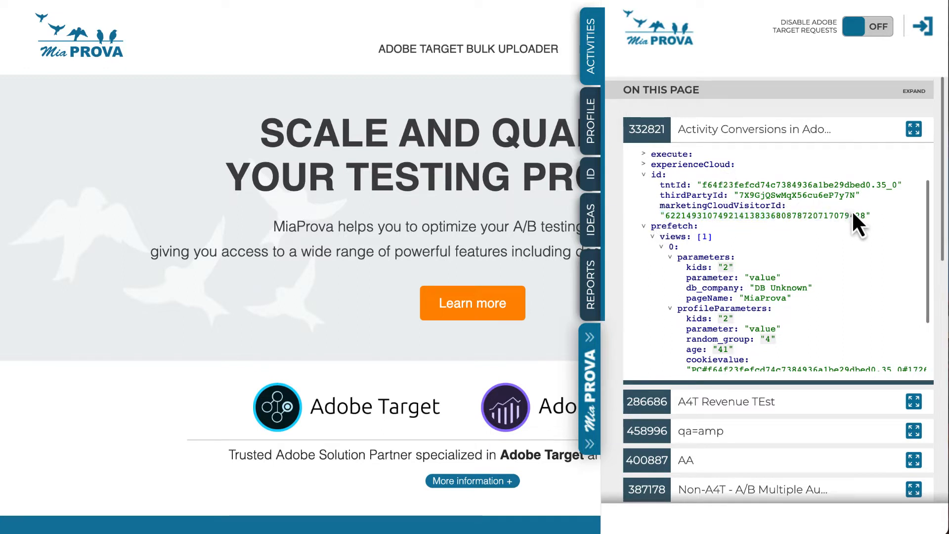
pyautogui.doubleClick(763, 215)
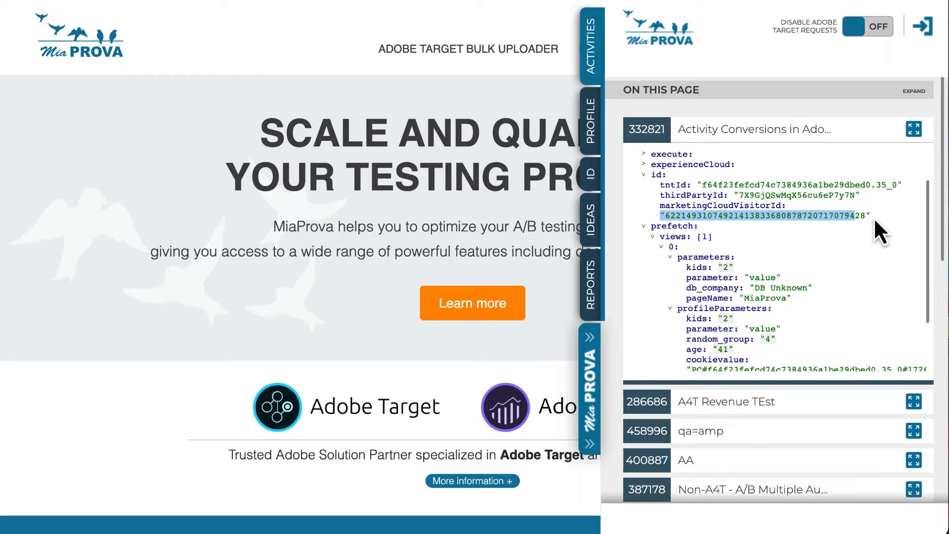
pyautogui.moveTo(767, 243)
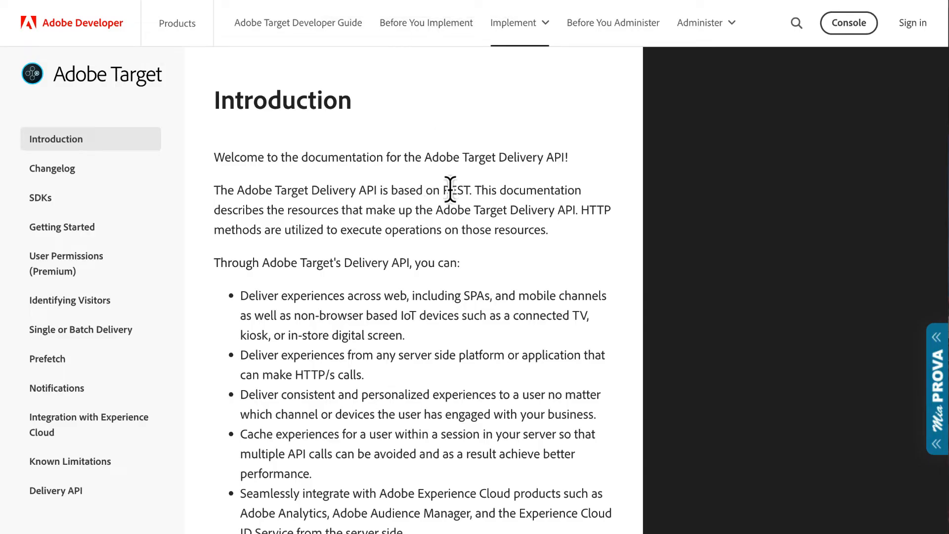
pyautogui.moveTo(356, 265)
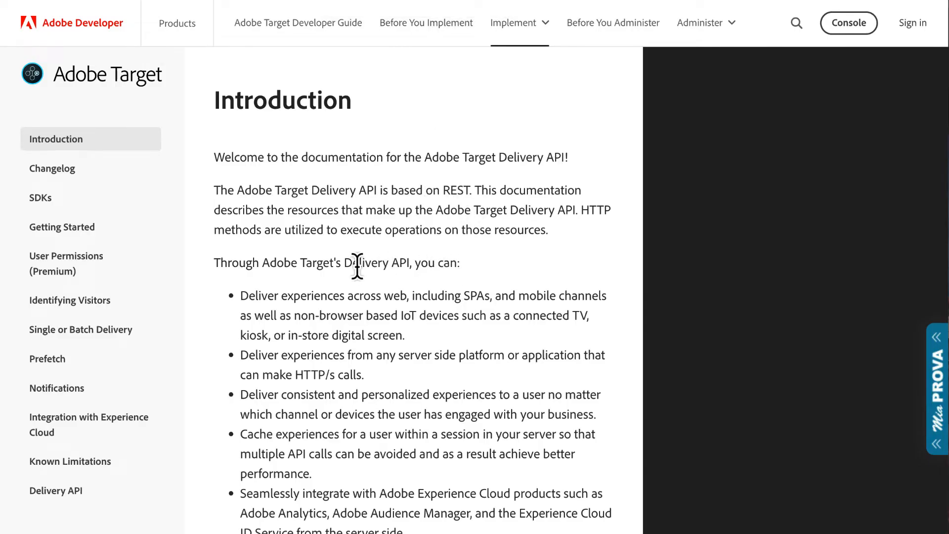
# Step: Read the Delivery API introduction bullets and move to the SDKs section
pyautogui.moveTo(357, 263); pyautogui.dragTo(416, 263)
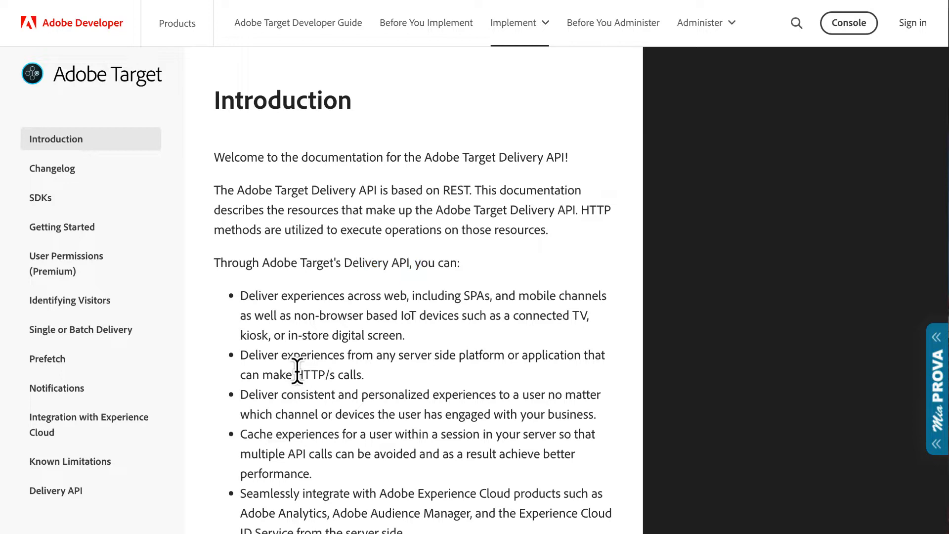
pyautogui.doubleClick(310, 374)
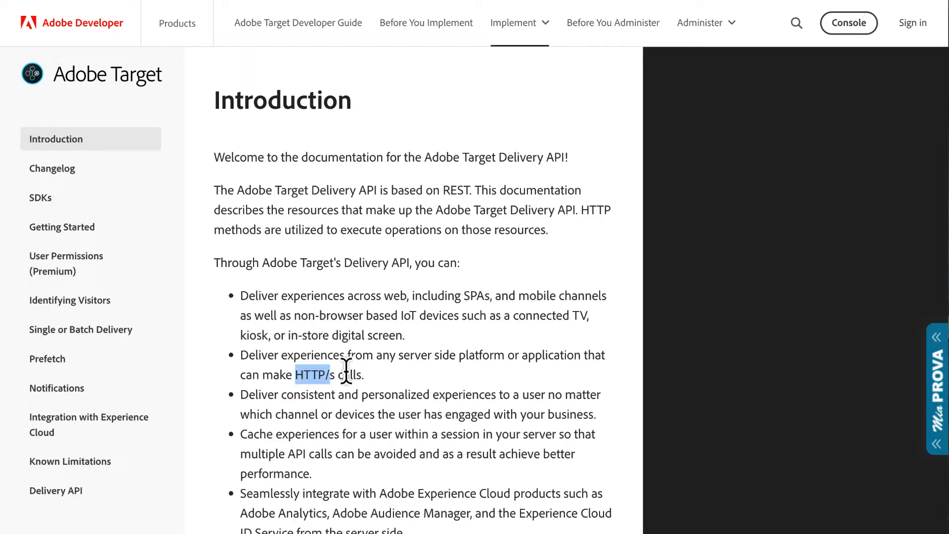
pyautogui.click(41, 198)
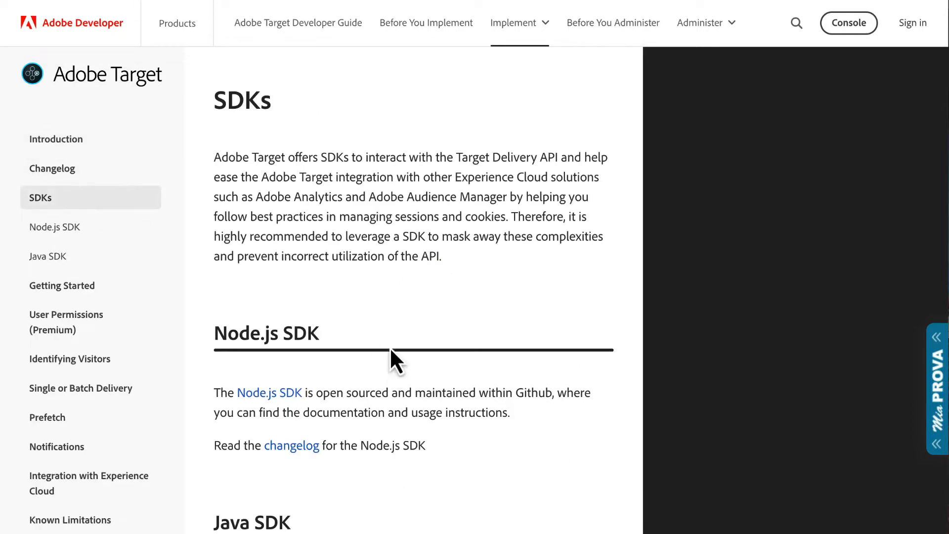
# Step: Scroll through the Node.js SDK and Java SDK descriptions
pyautogui.scroll(-3)
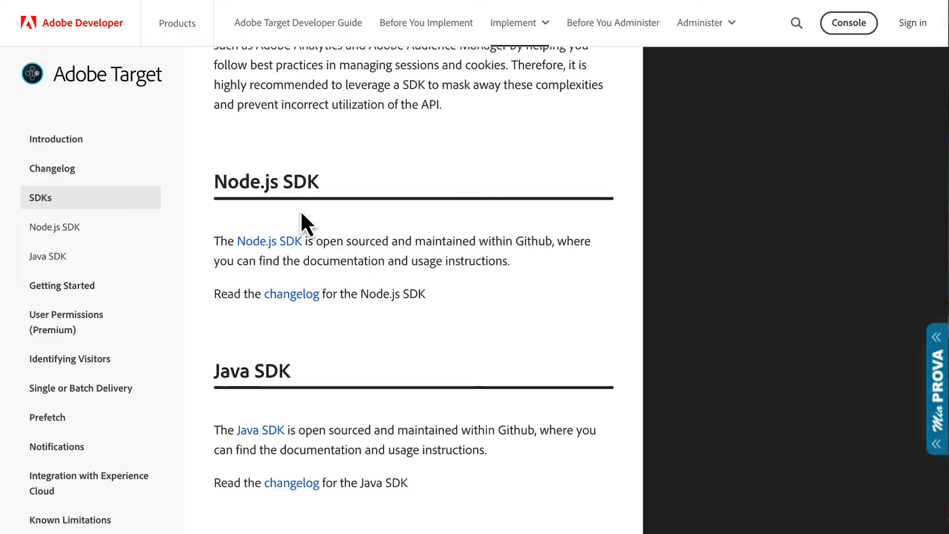
pyautogui.moveTo(448, 218)
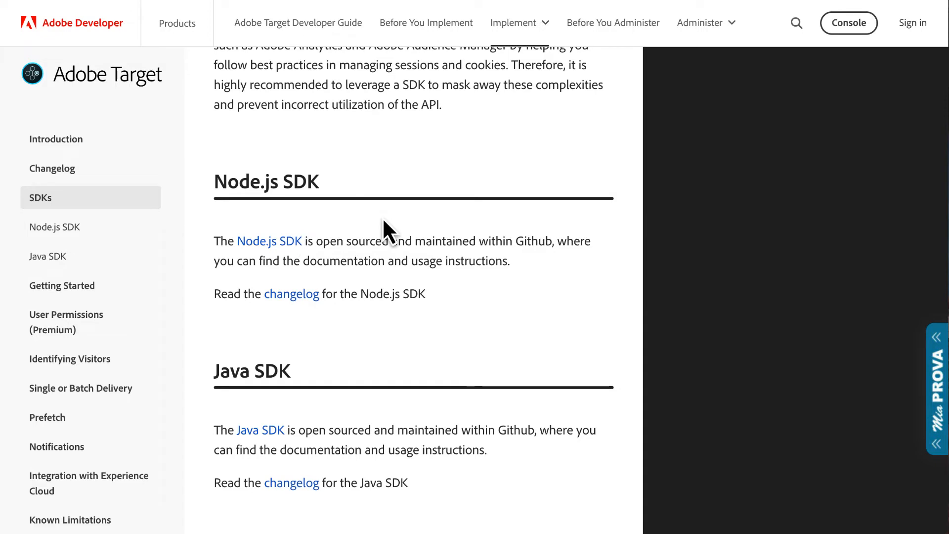
pyautogui.moveTo(320, 433)
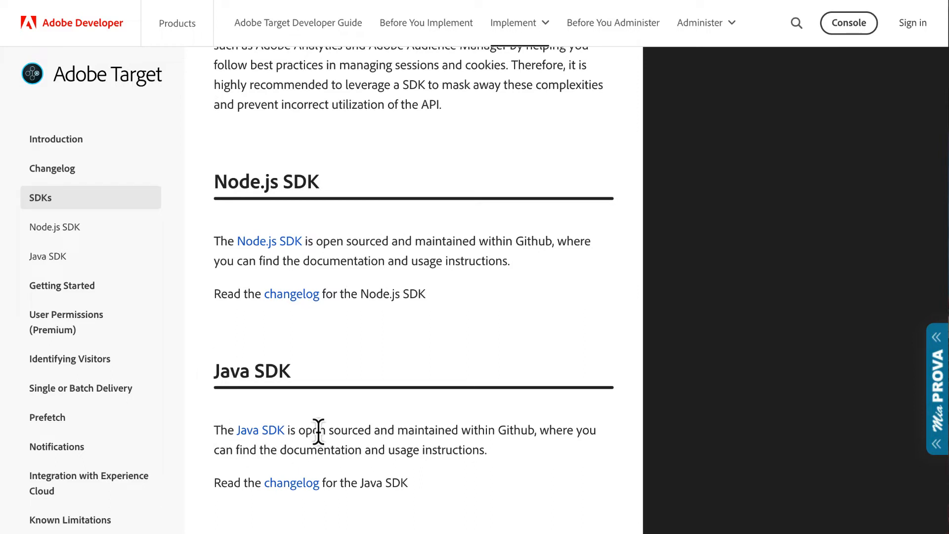
pyautogui.scroll(-3)
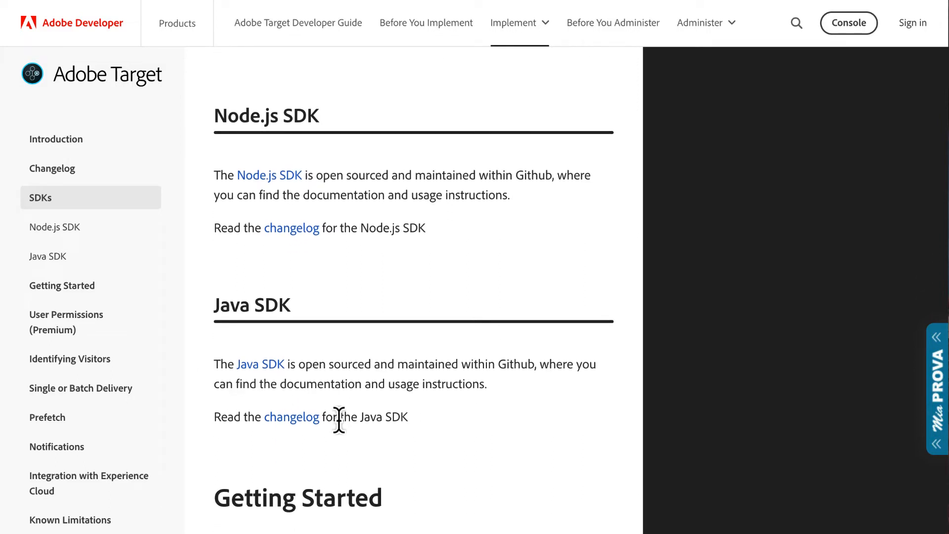
pyautogui.moveTo(356, 187)
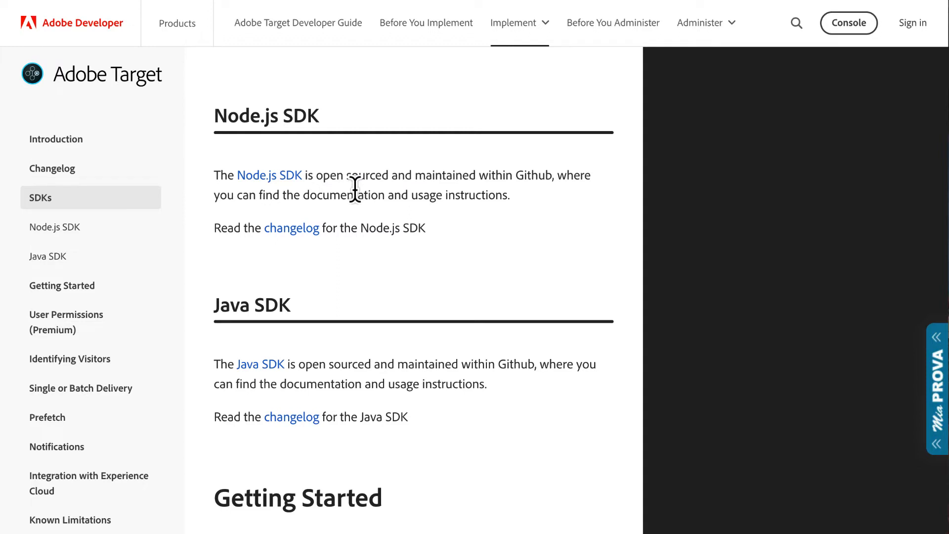
pyautogui.scroll(-3)
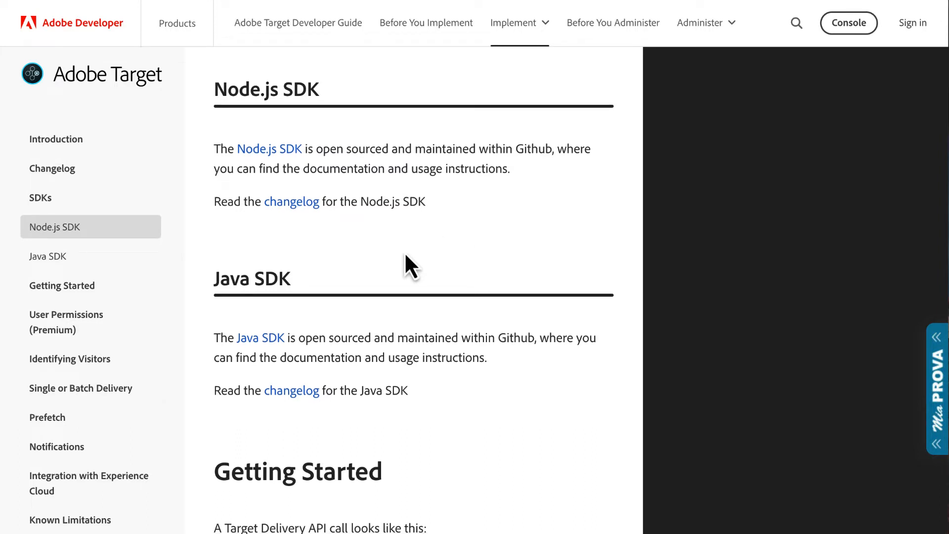
pyautogui.moveTo(48, 417)
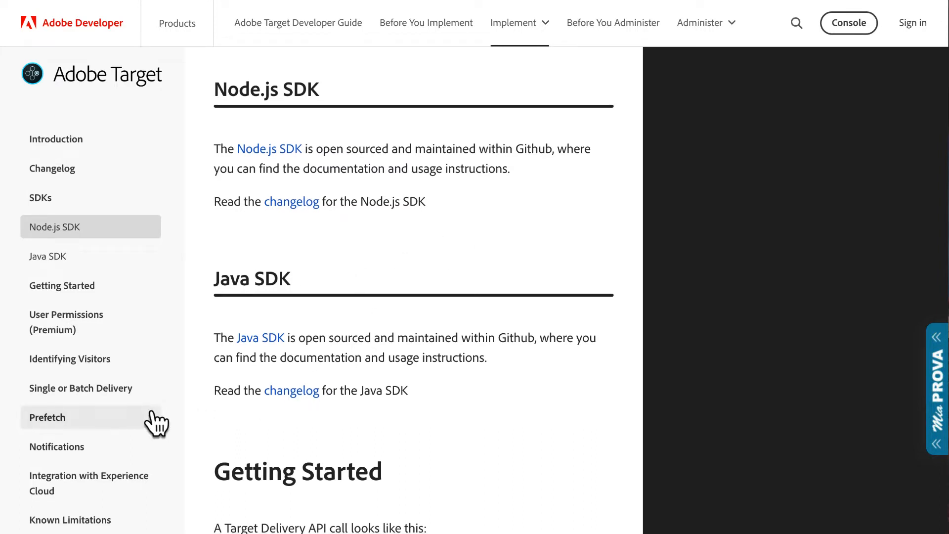
pyautogui.moveTo(156, 424)
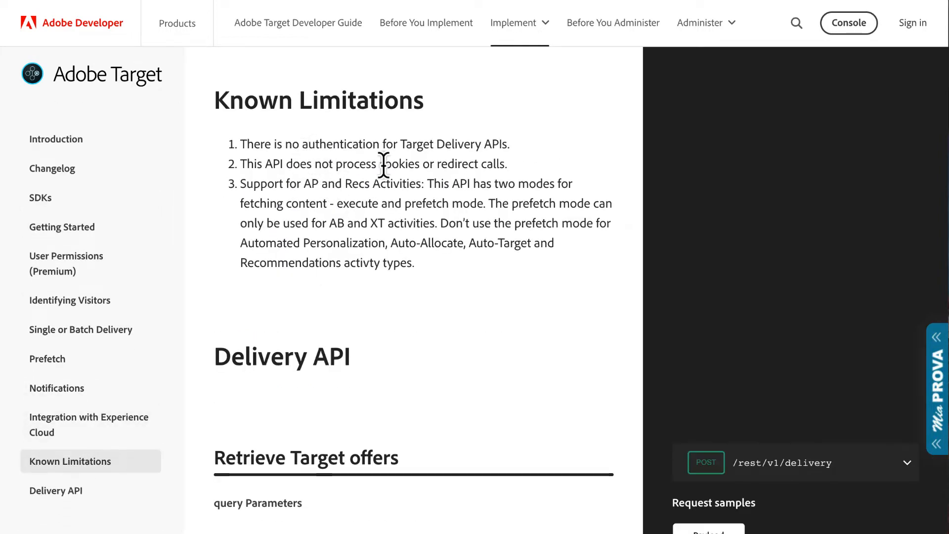
# Step: Read Known Limitations, move to the A4T integration section, then jump to Getting Started
pyautogui.moveTo(416, 164); pyautogui.dragTo(505, 164)
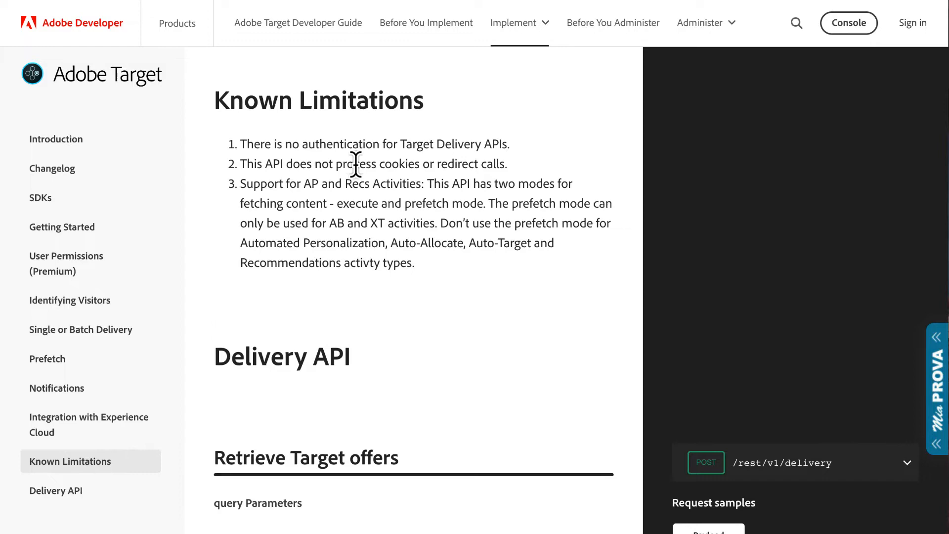
pyautogui.moveTo(230, 185)
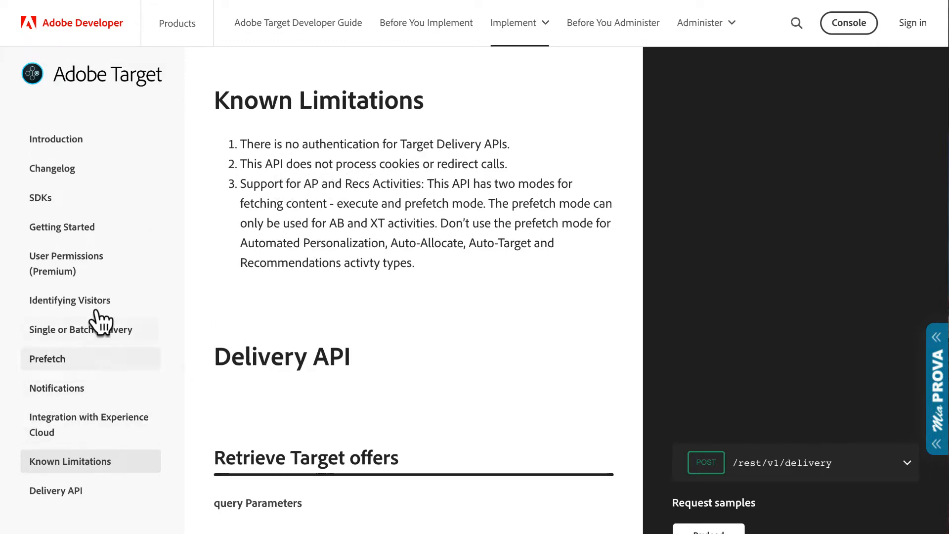
pyautogui.click(88, 424)
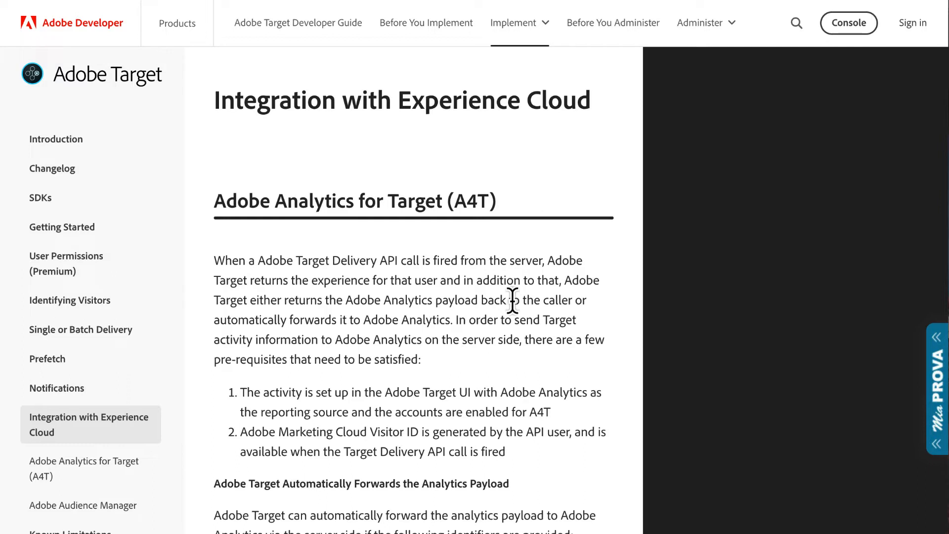
pyautogui.moveTo(502, 266)
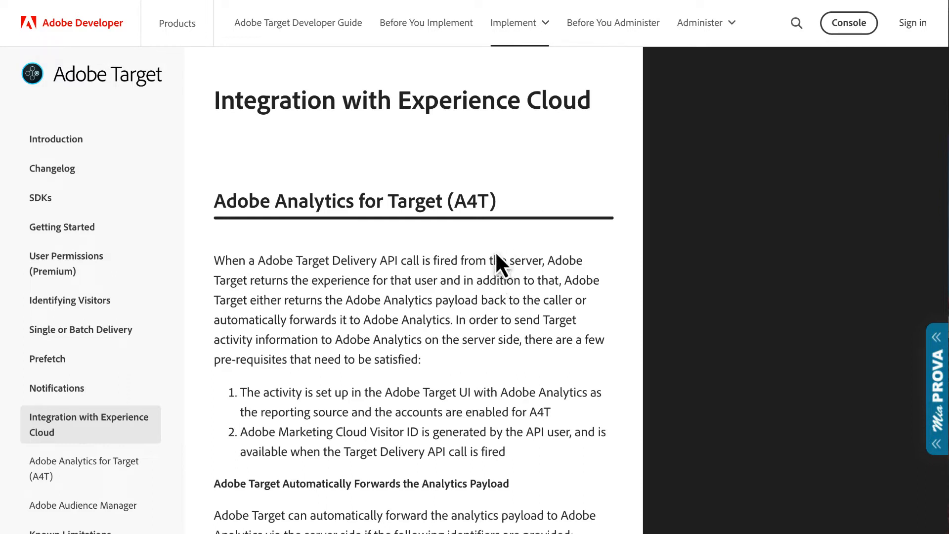
pyautogui.moveTo(482, 282)
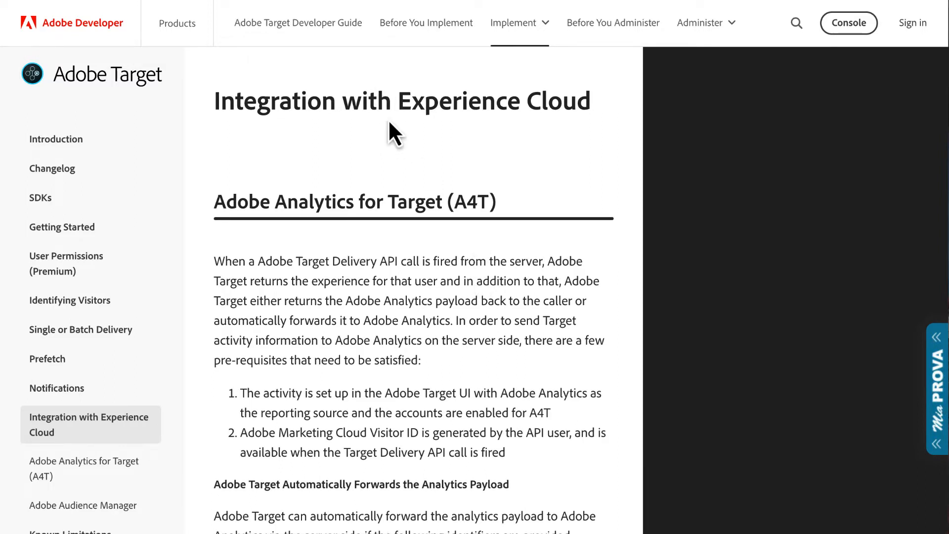
pyautogui.moveTo(376, 22)
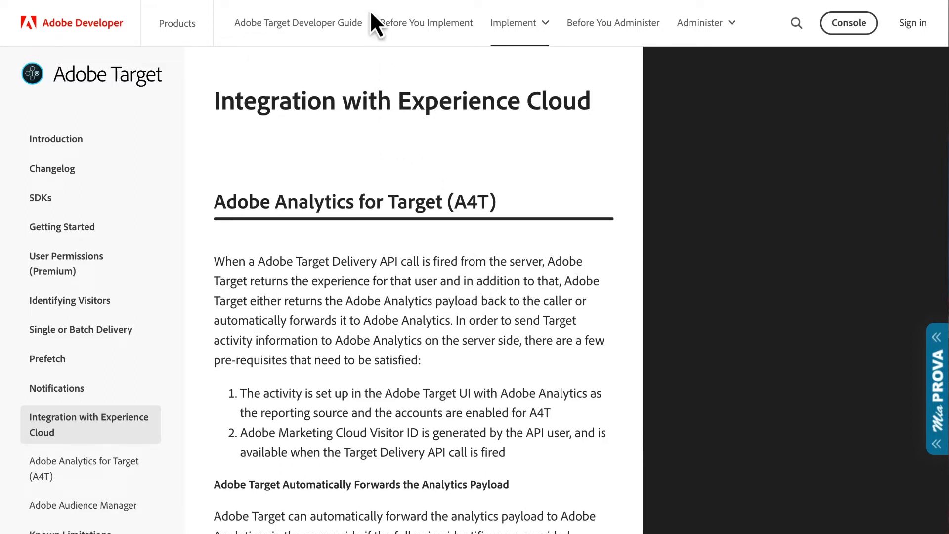
pyautogui.scroll(-3)
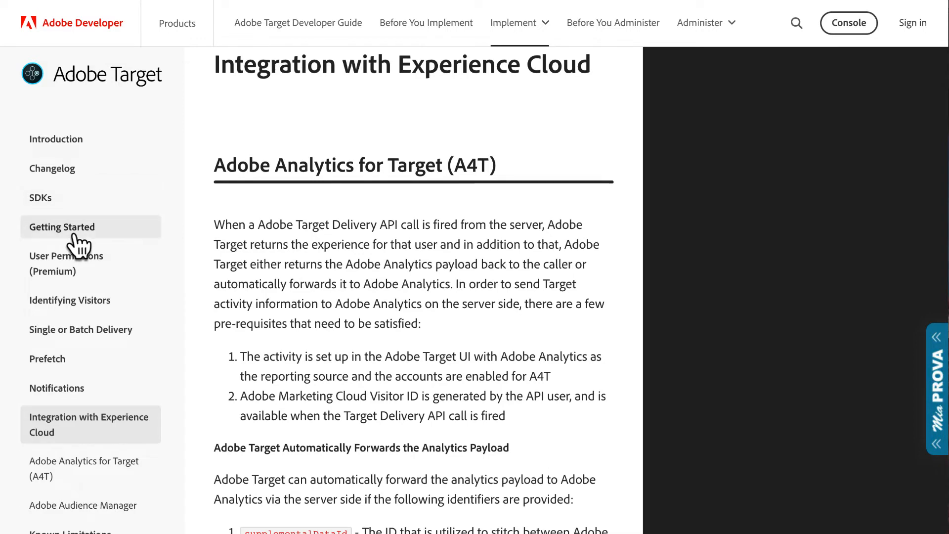
pyautogui.click(62, 227)
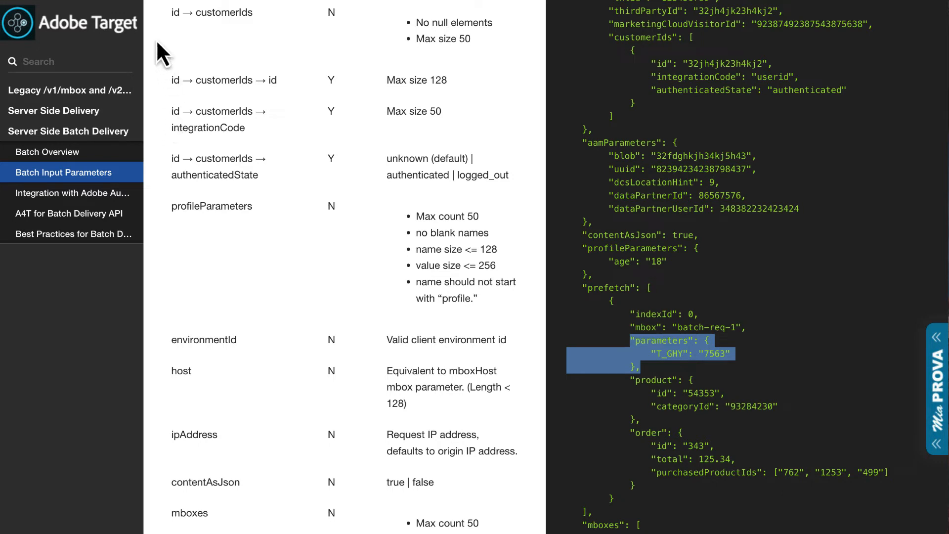
pyautogui.moveTo(110, 115)
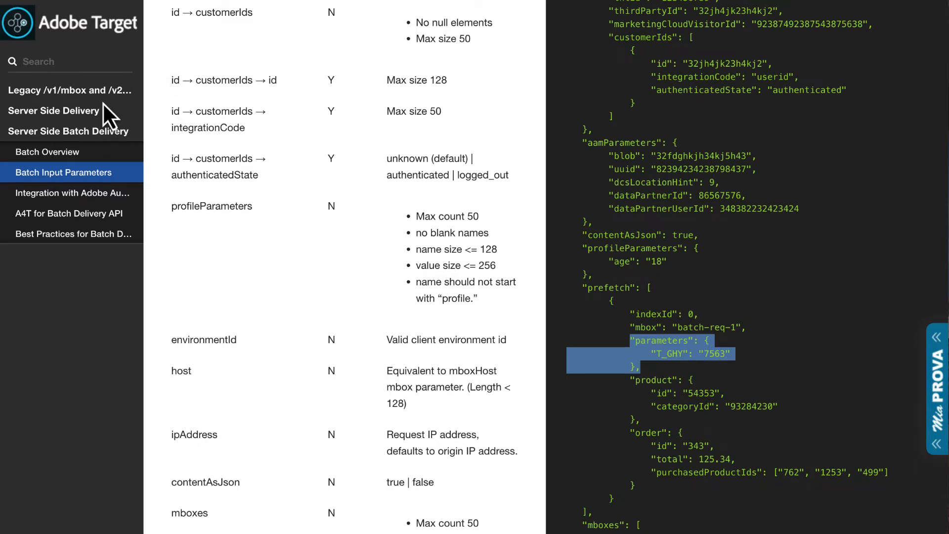
pyautogui.moveTo(268, 254)
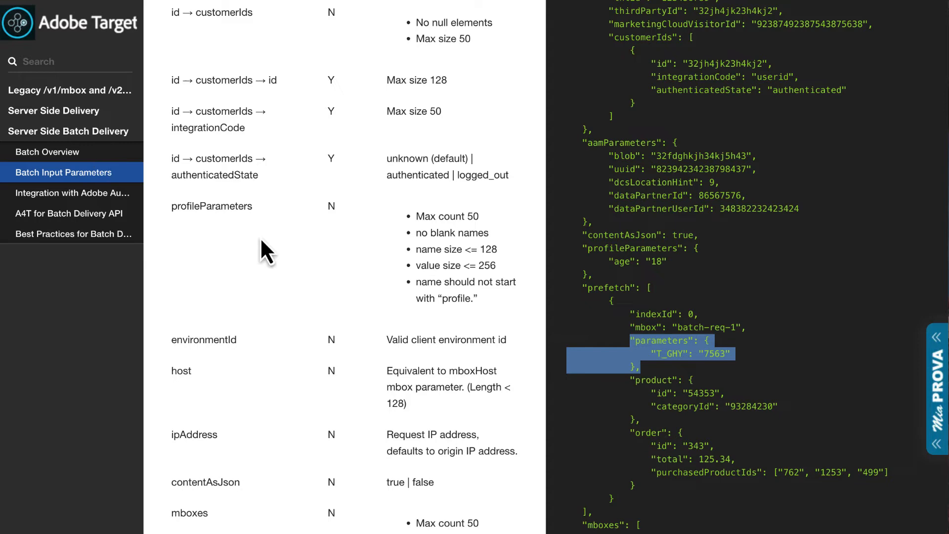
pyautogui.moveTo(433, 241)
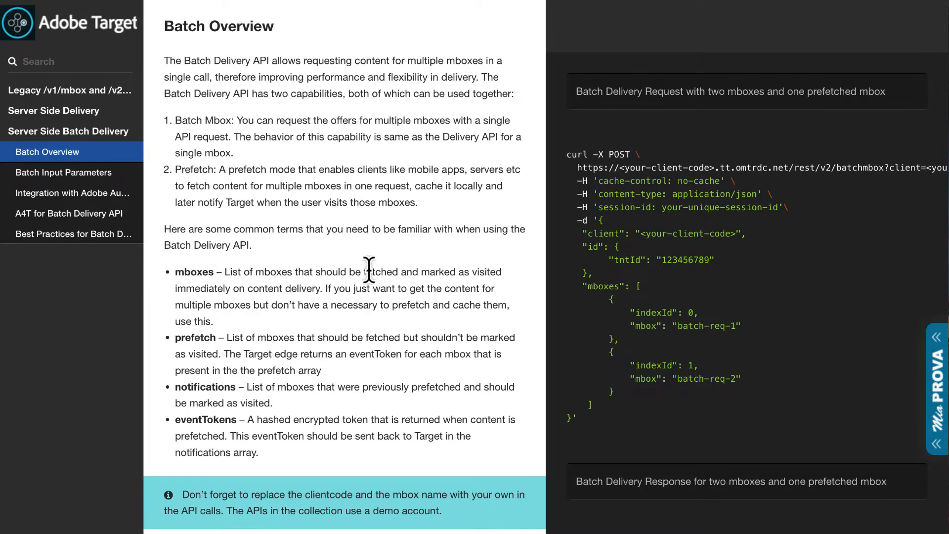
# Step: Scroll through the Batch Overview page on mboxes, prefetch, notifications and event tokens
pyautogui.scroll(-3)
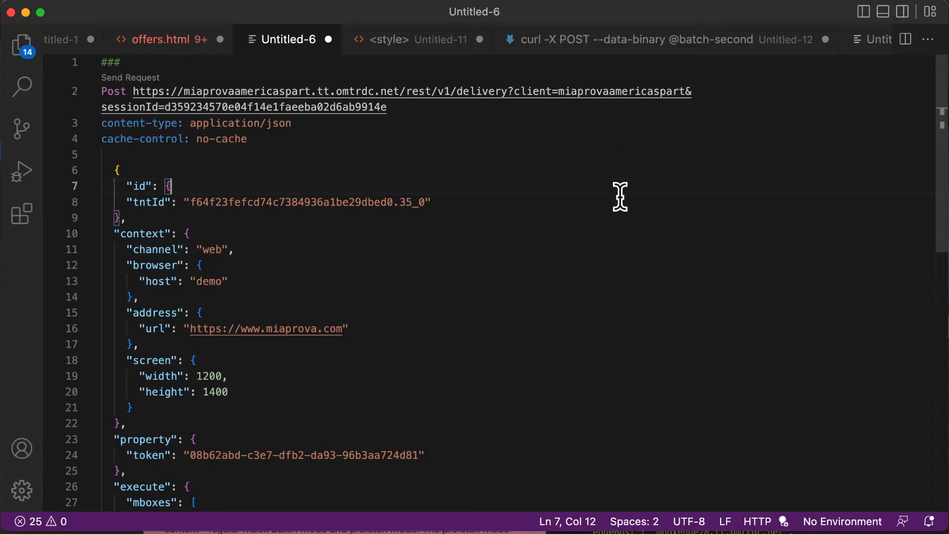
pyautogui.moveTo(576, 71)
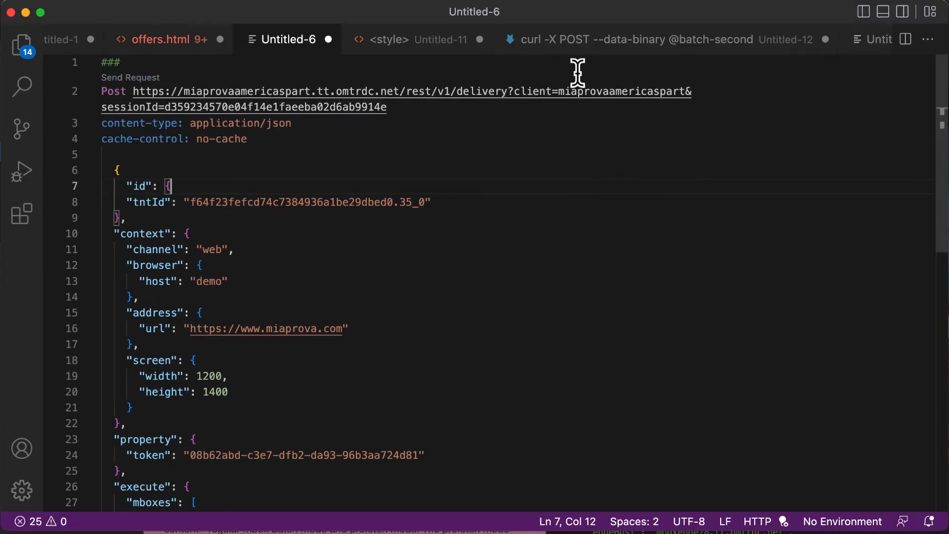
pyautogui.moveTo(381, 187)
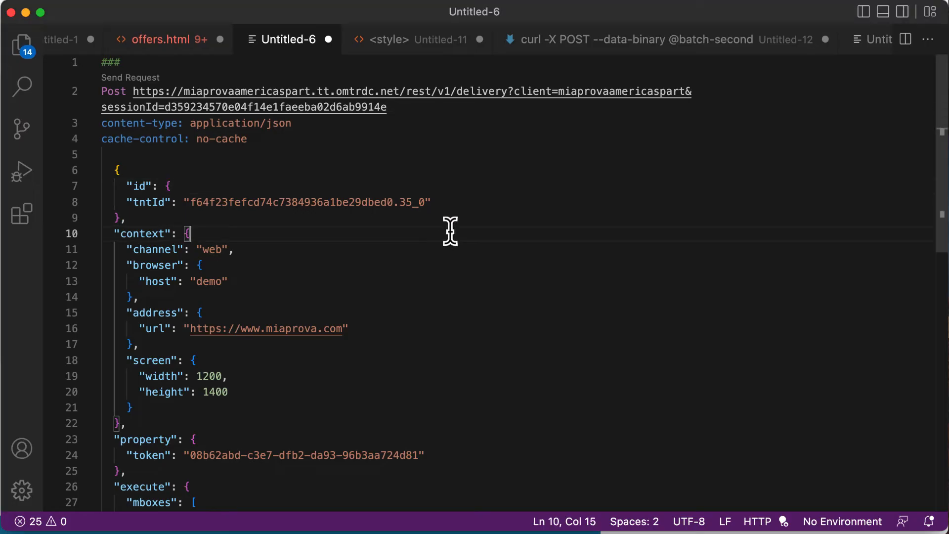
pyautogui.scroll(-3)
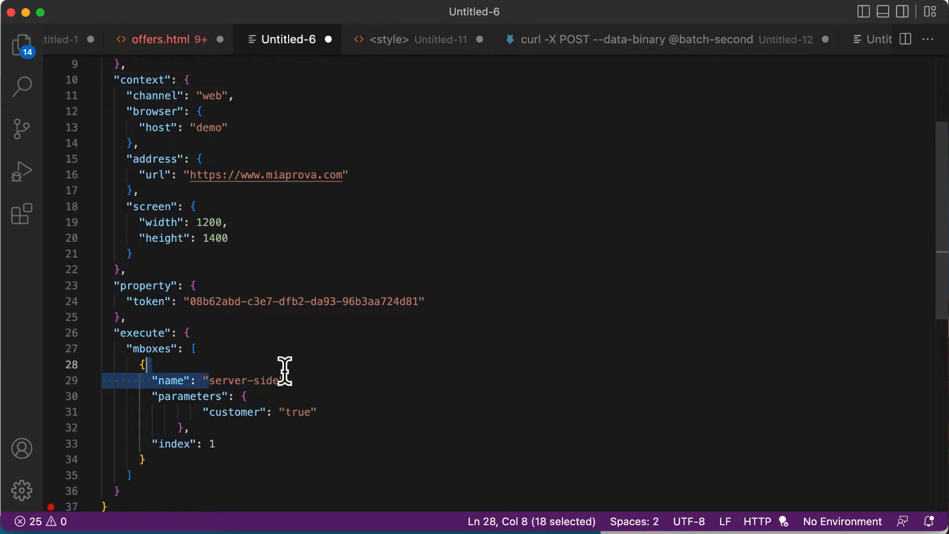
pyautogui.doubleClick(242, 380)
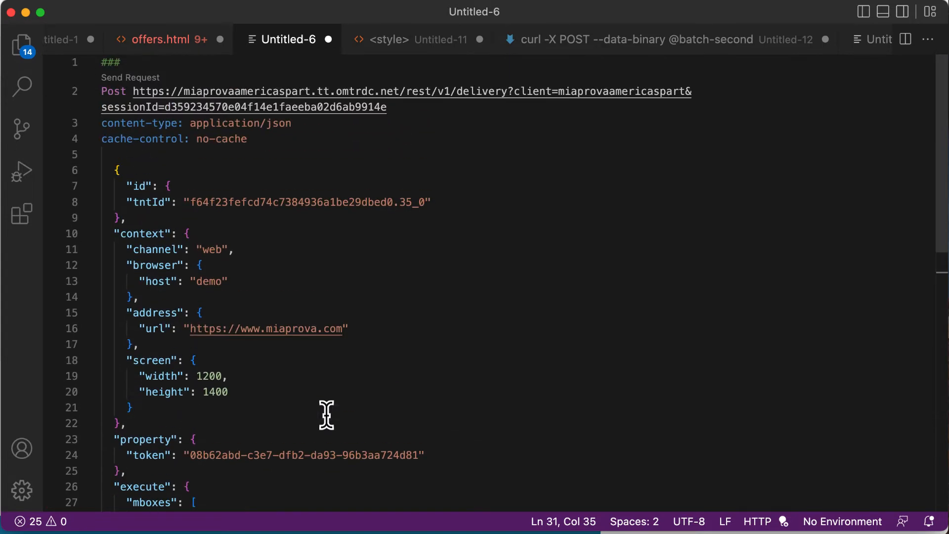
pyautogui.doubleClick(242, 91)
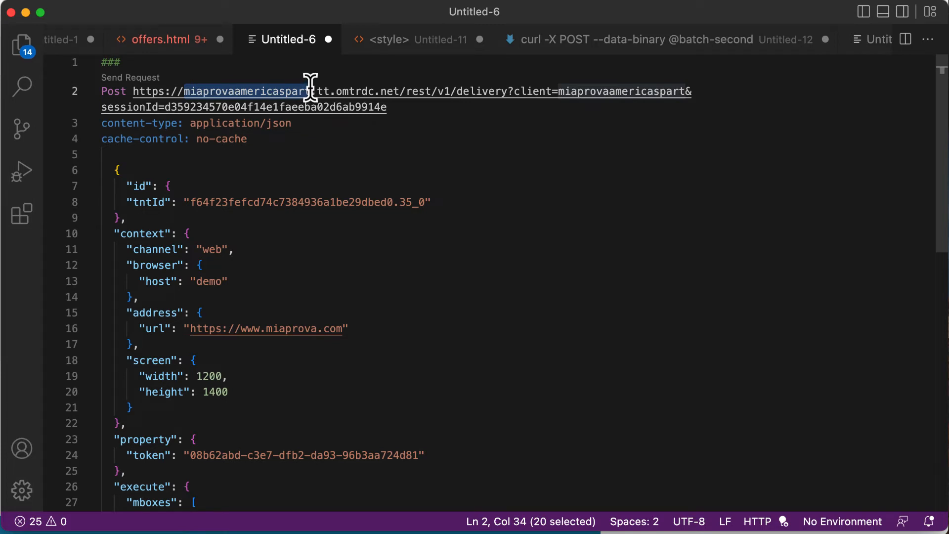
pyautogui.moveTo(309, 91); pyautogui.dragTo(163, 107)
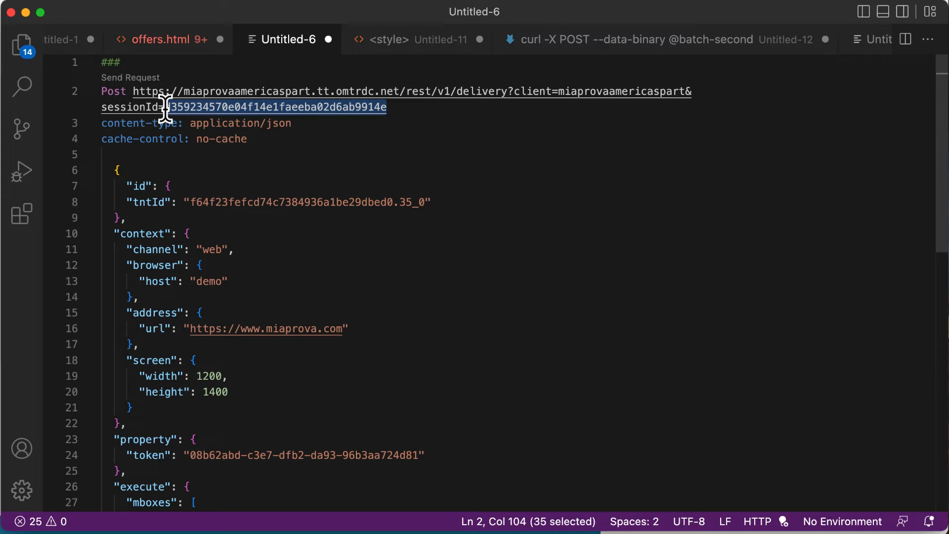
pyautogui.click(268, 123)
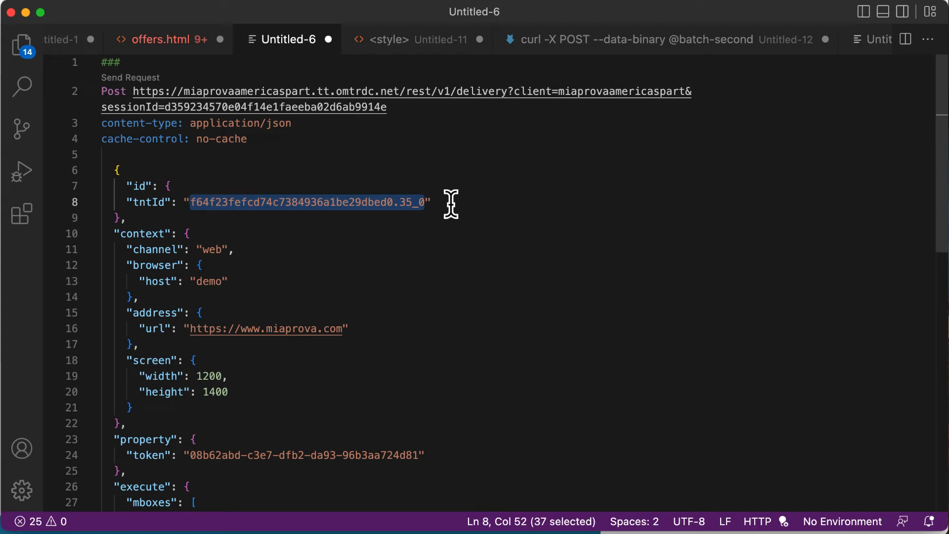
pyautogui.click(431, 201)
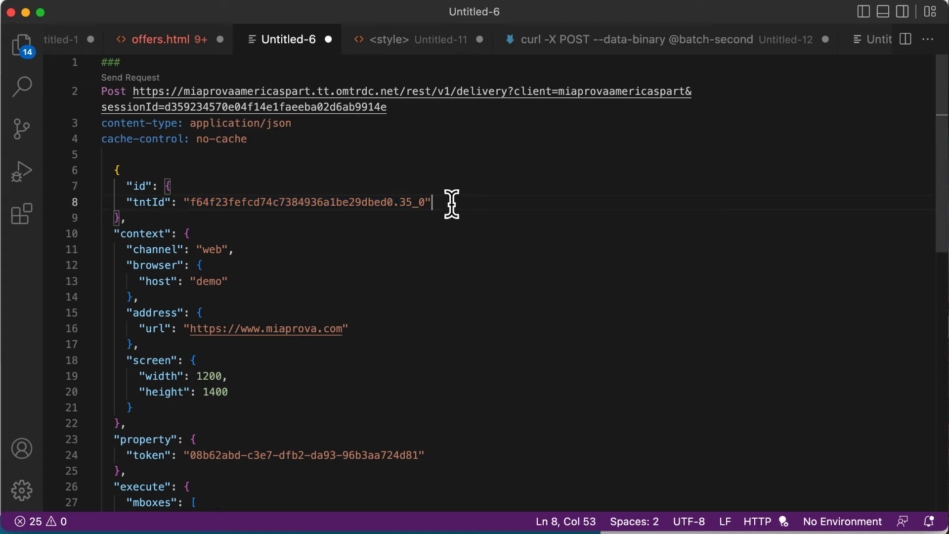
pyautogui.moveTo(454, 249)
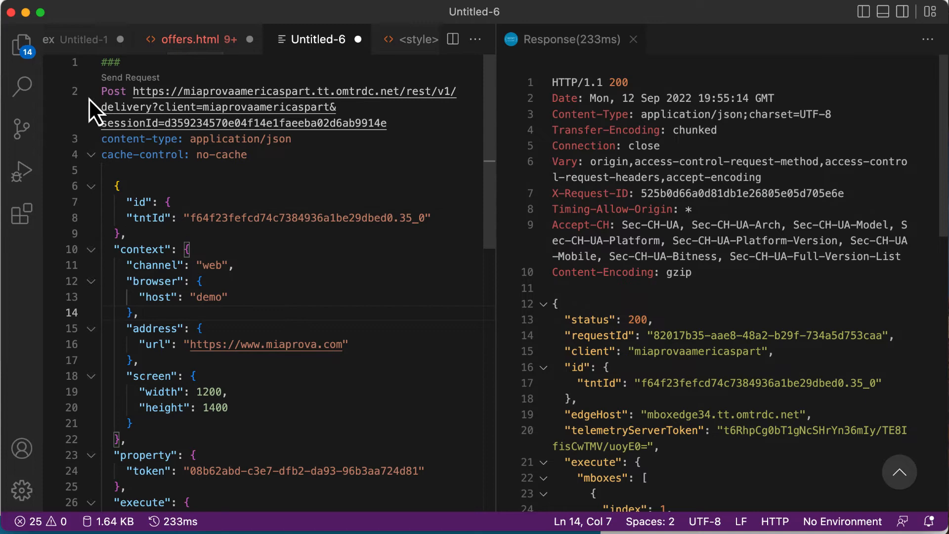
pyautogui.moveTo(714, 248)
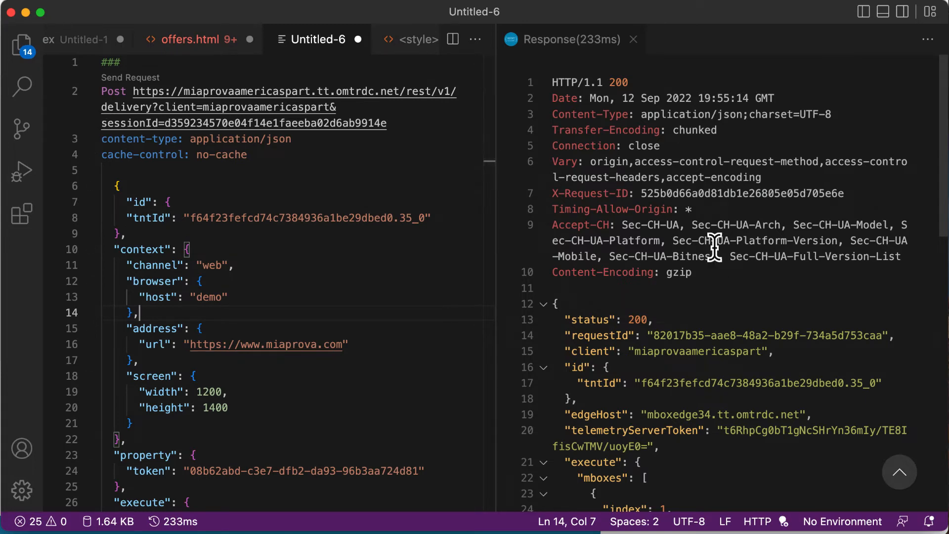
pyautogui.moveTo(721, 381)
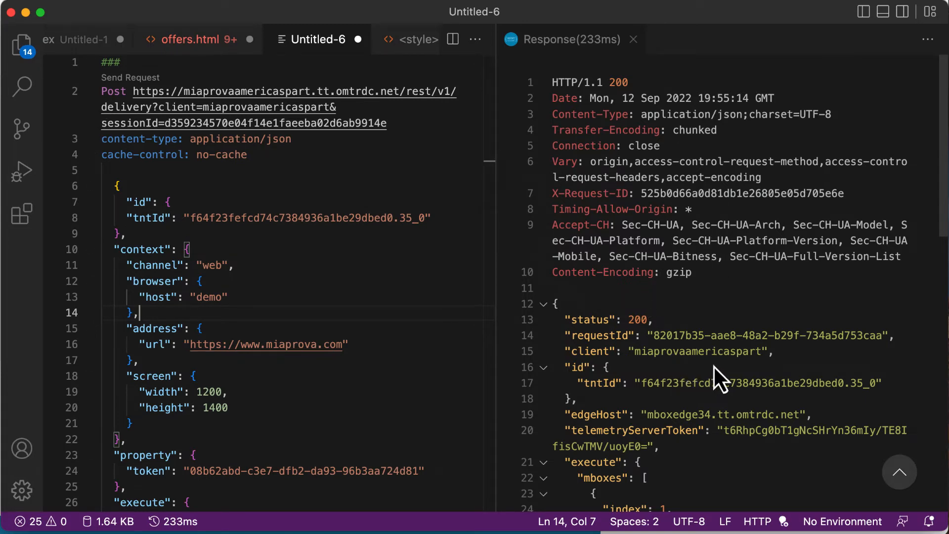
# Step: Scroll the 200 response down to the mbox options content showing Exp C
pyautogui.scroll(-3)
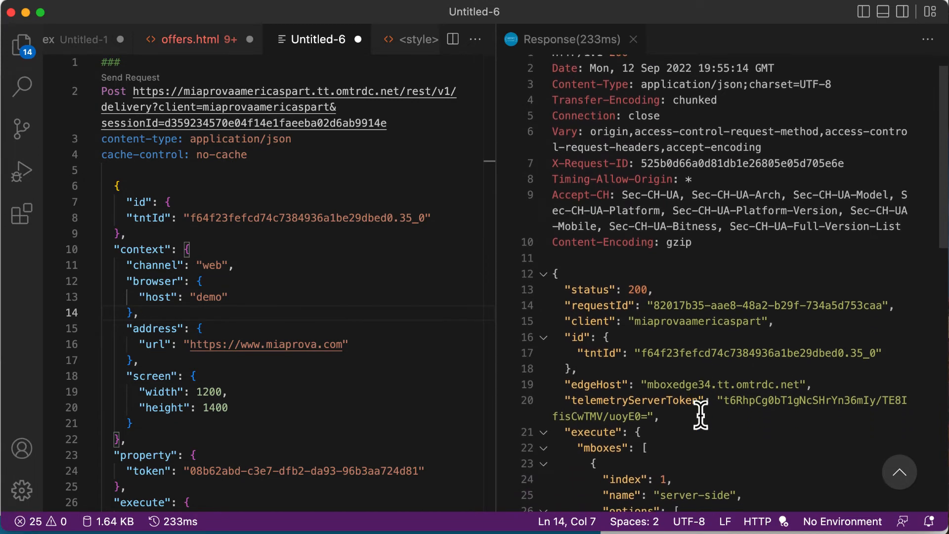
pyautogui.scroll(-3)
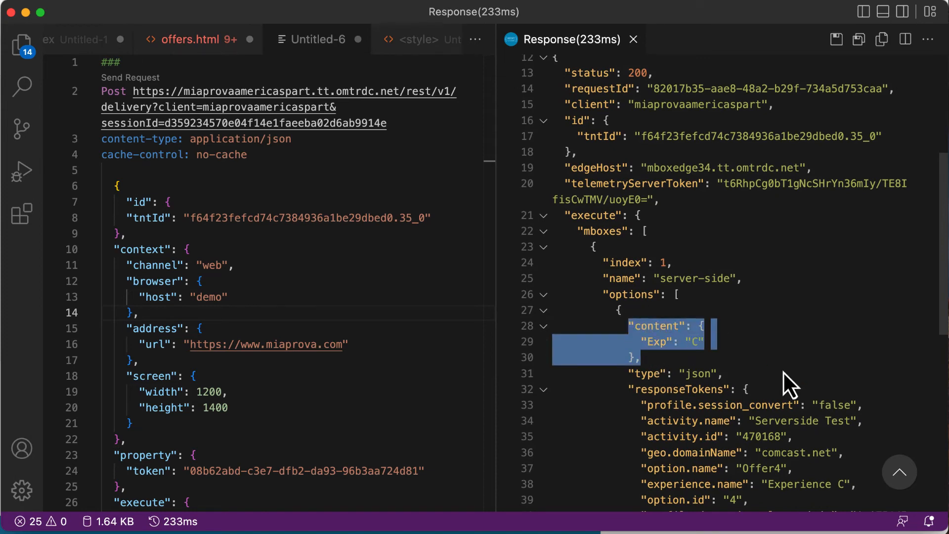
pyautogui.scroll(-3)
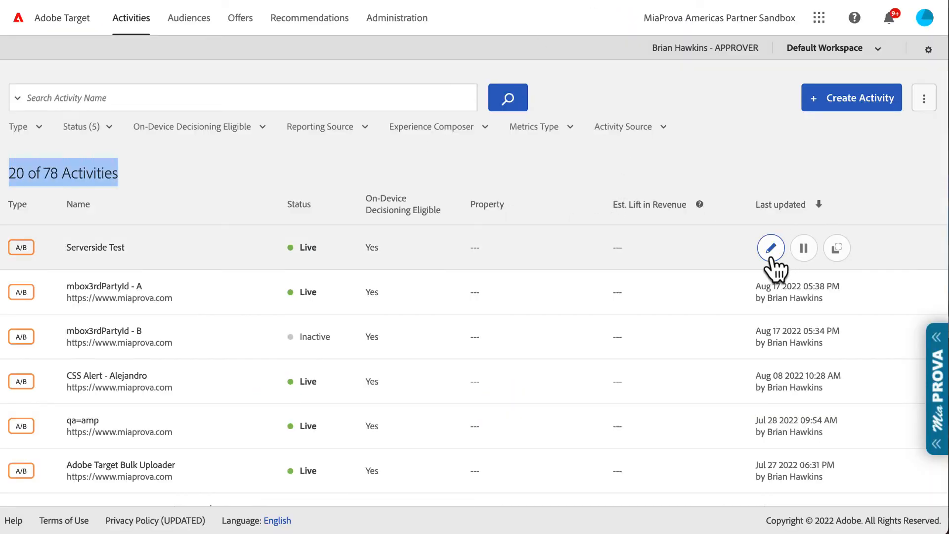
# Step: Open the Serverside Test activity and expand Experience C's JSON content for the server-side location
pyautogui.click(771, 247)
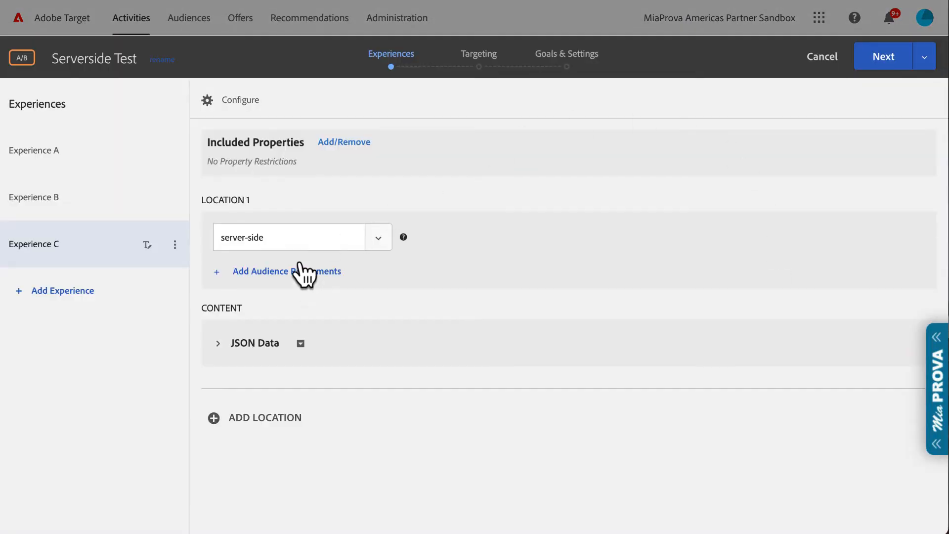
pyautogui.click(289, 237)
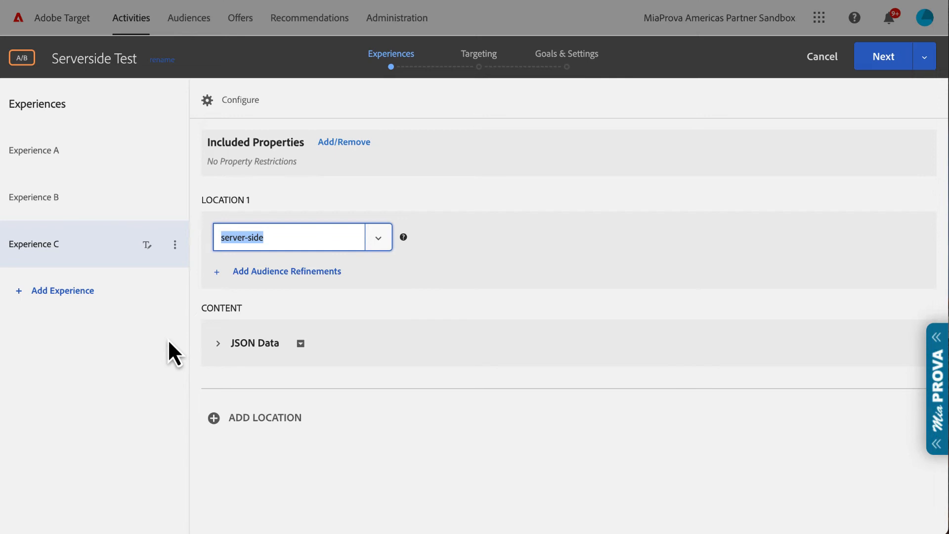
pyautogui.click(217, 343)
pyautogui.write('{"Exp":"C"}')
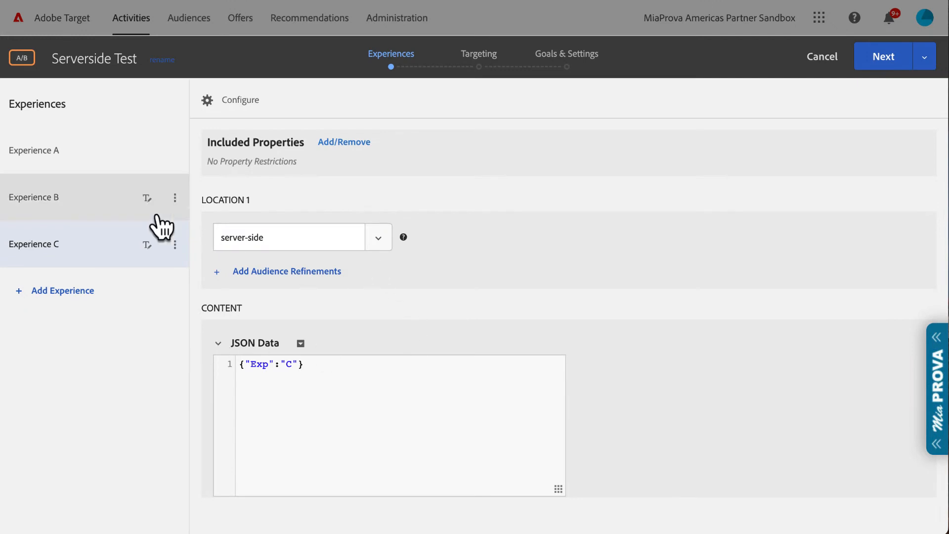
# Step: Review the JSON content returned by Experience B and Experience A
pyautogui.click(34, 196)
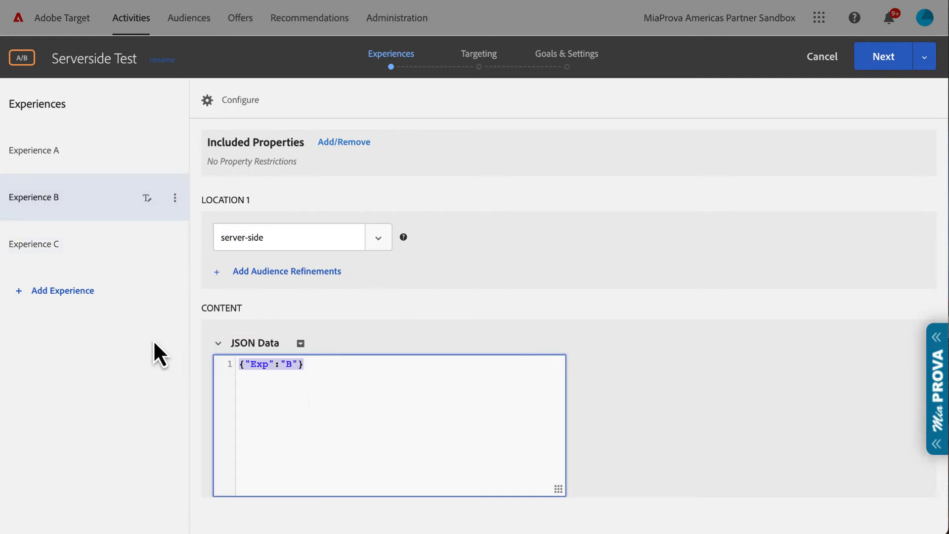
pyautogui.moveTo(68, 140)
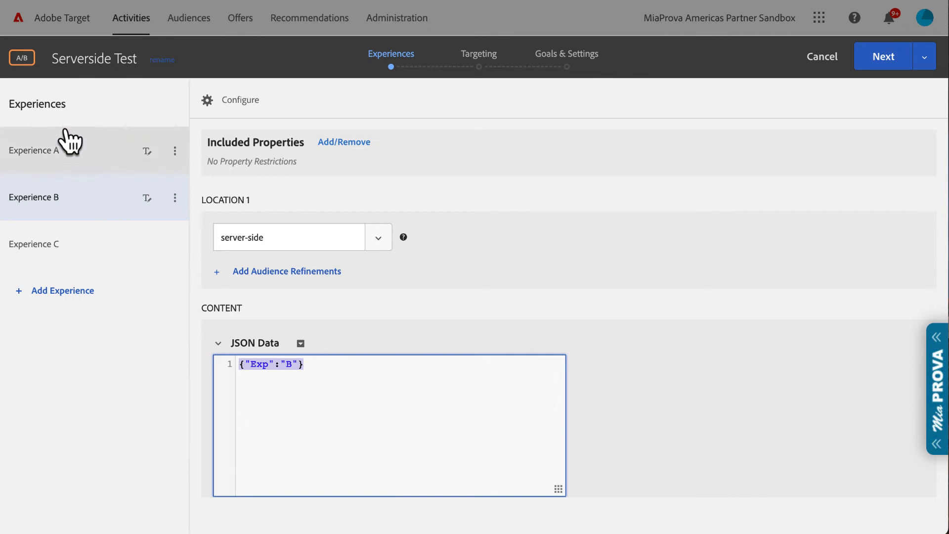
pyautogui.click(34, 151)
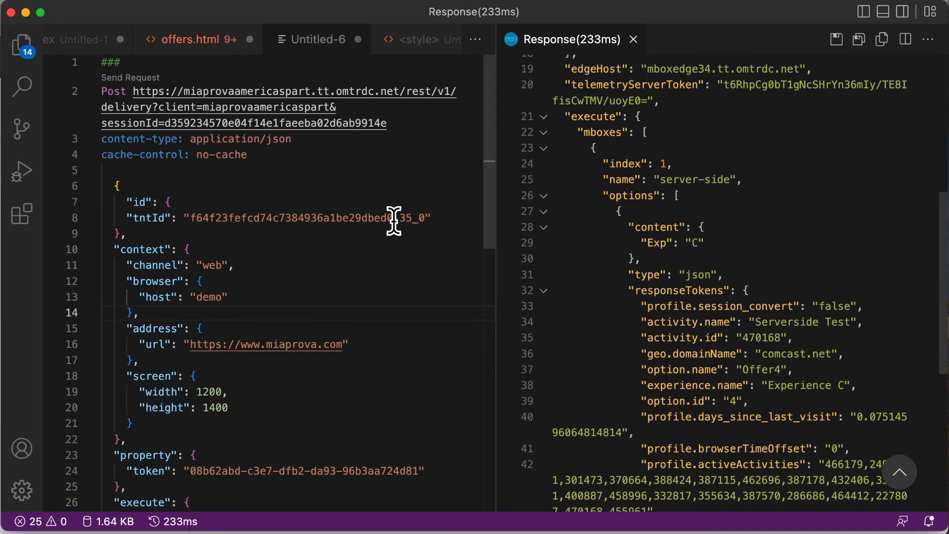
# Step: Change the tntId/sessionId and resend the request so the response returns {"Exp": "A"}
pyautogui.doubleClick(385, 217)
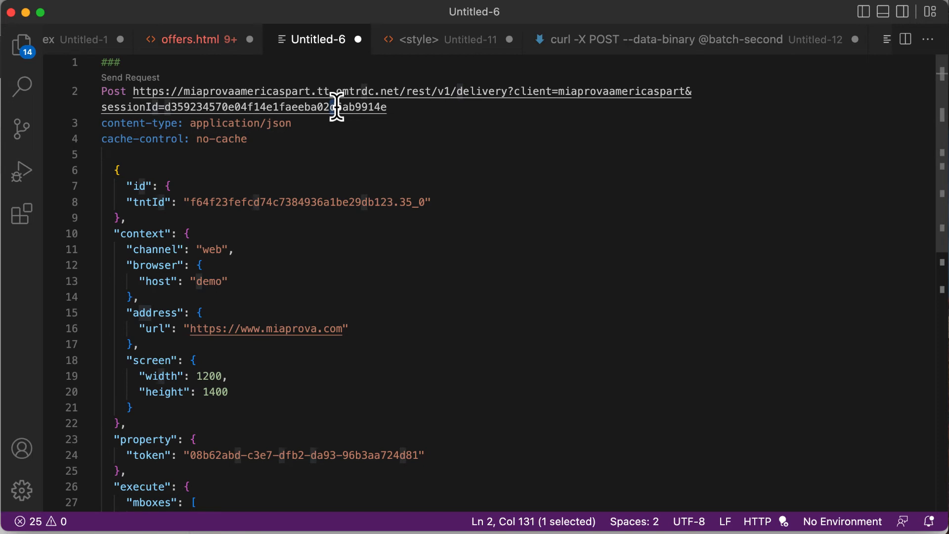
pyautogui.click(130, 77)
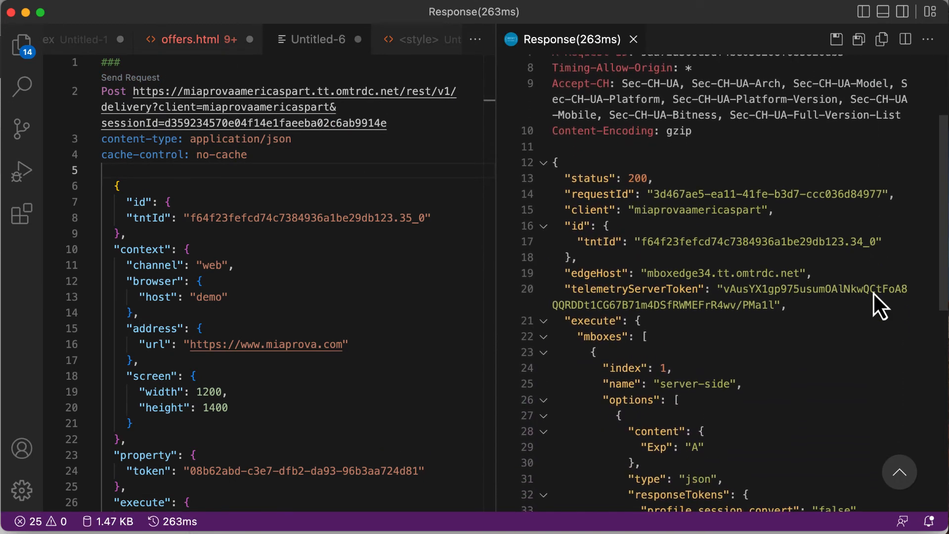
pyautogui.scroll(-3)
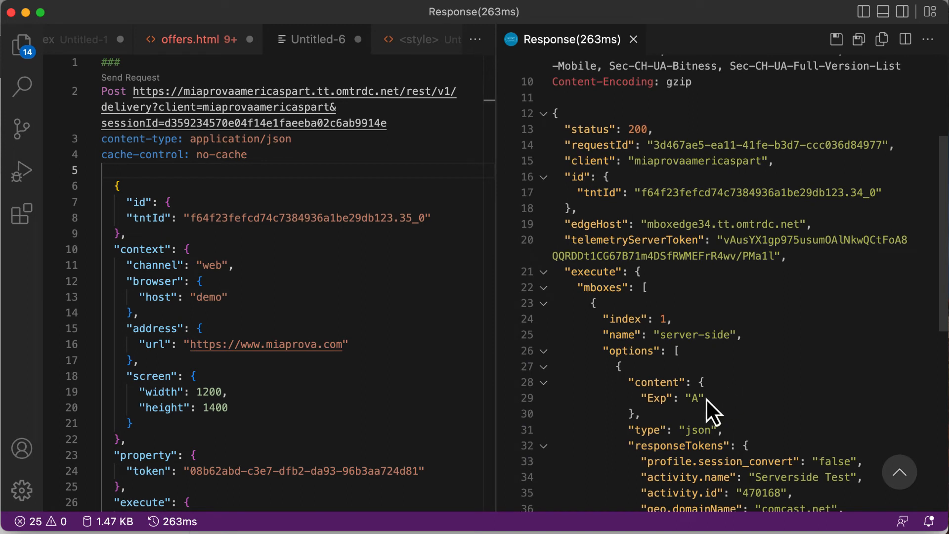
pyautogui.moveTo(130, 96)
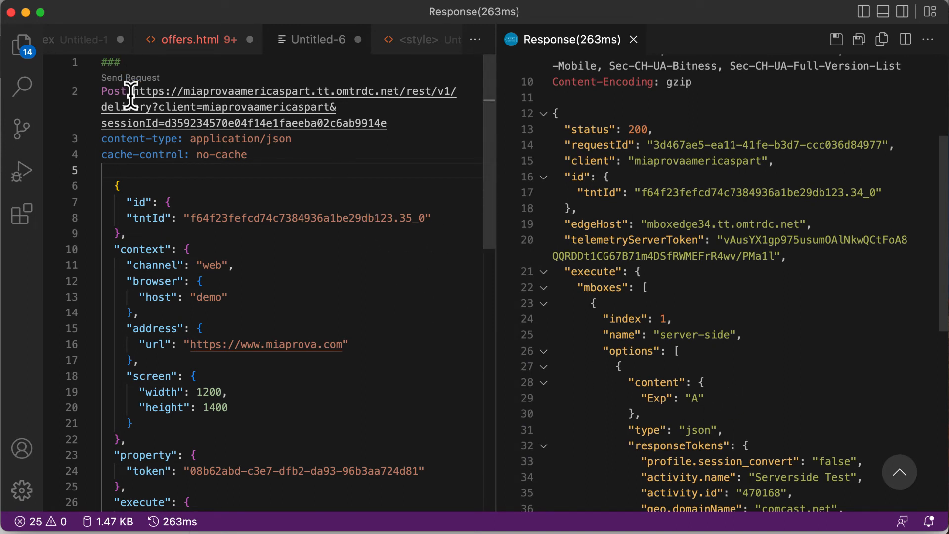
pyautogui.click(131, 77)
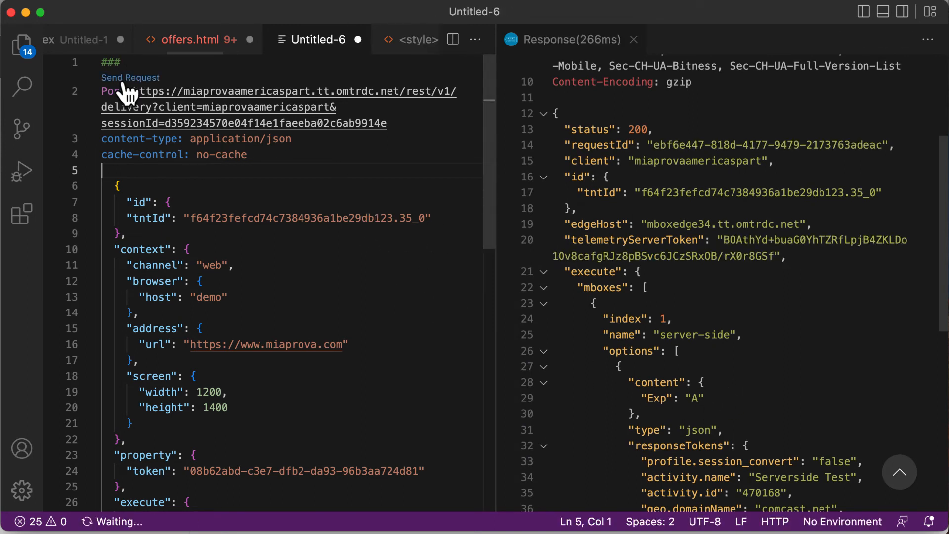
pyautogui.click(131, 77)
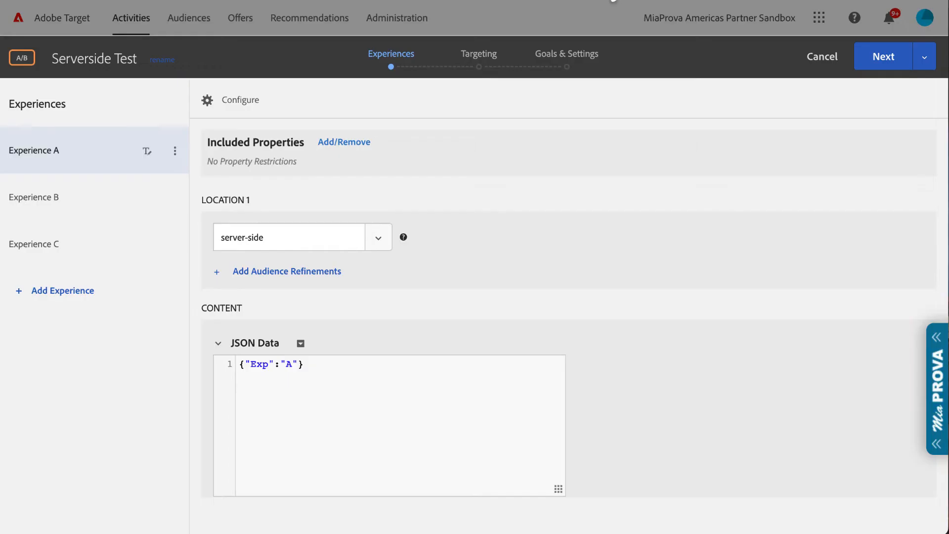
pyautogui.moveTo(568, 190)
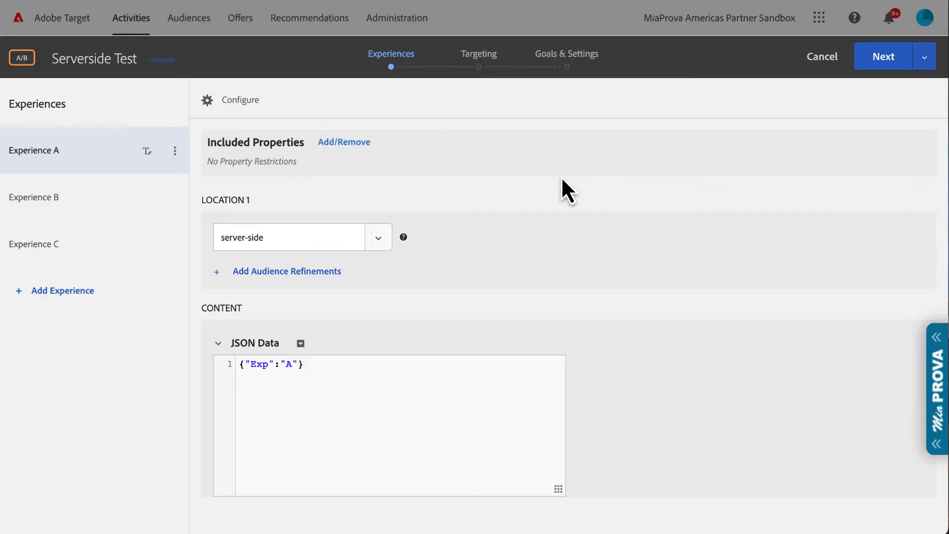
pyautogui.moveTo(549, 58)
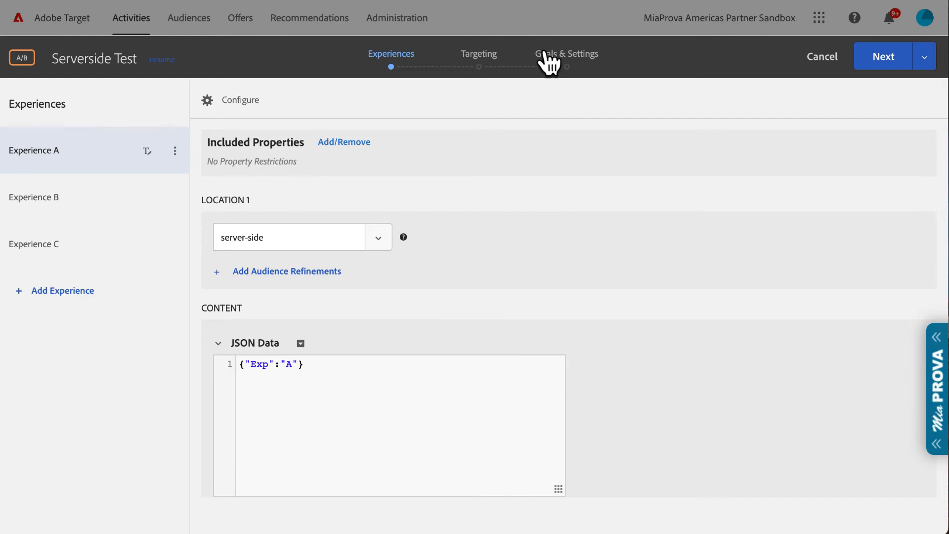
pyautogui.moveTo(538, 228)
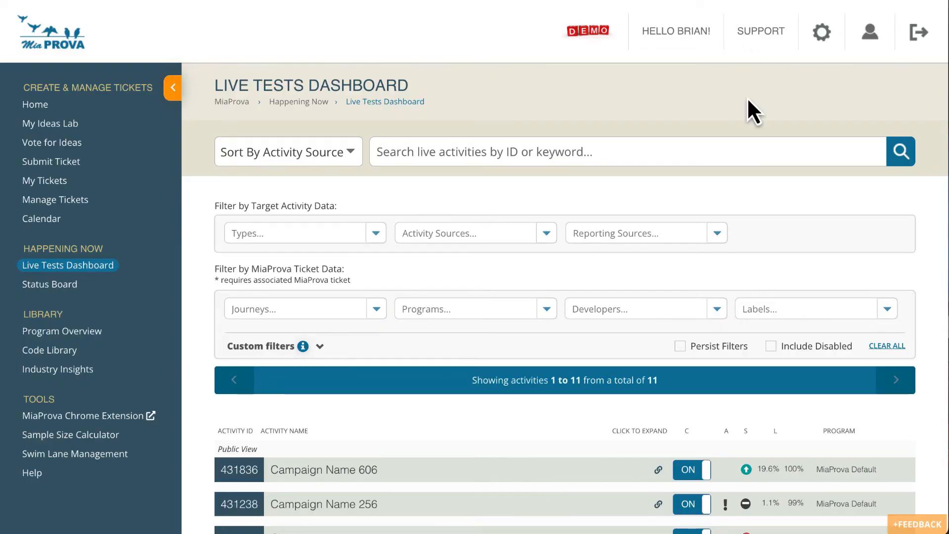
pyautogui.moveTo(714, 148)
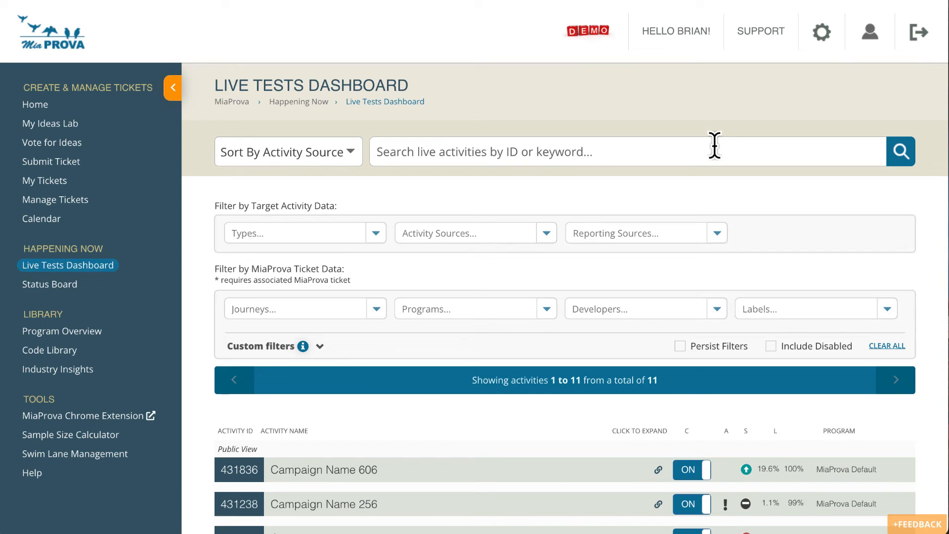
pyautogui.moveTo(653, 318)
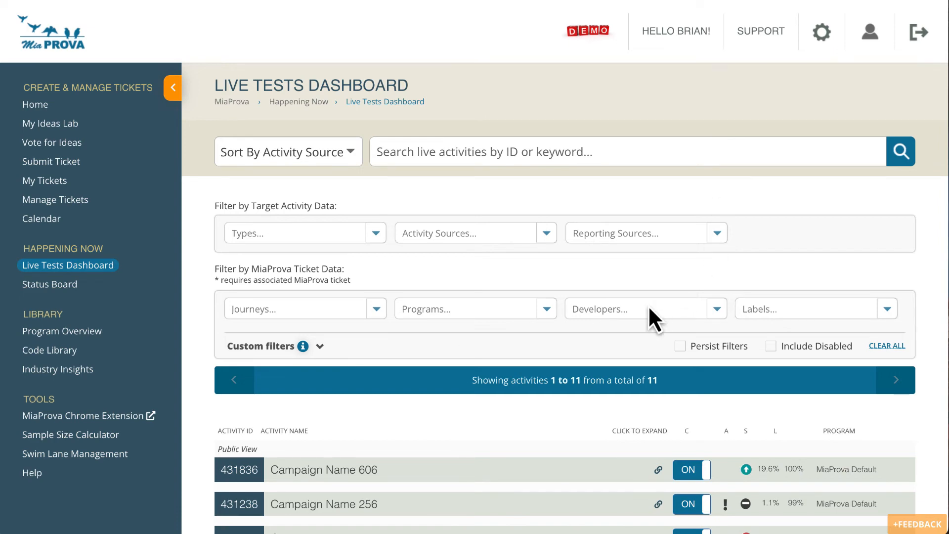
# Step: Scroll the MiaProva Live Tests Dashboard listing the live activities
pyautogui.scroll(-3)
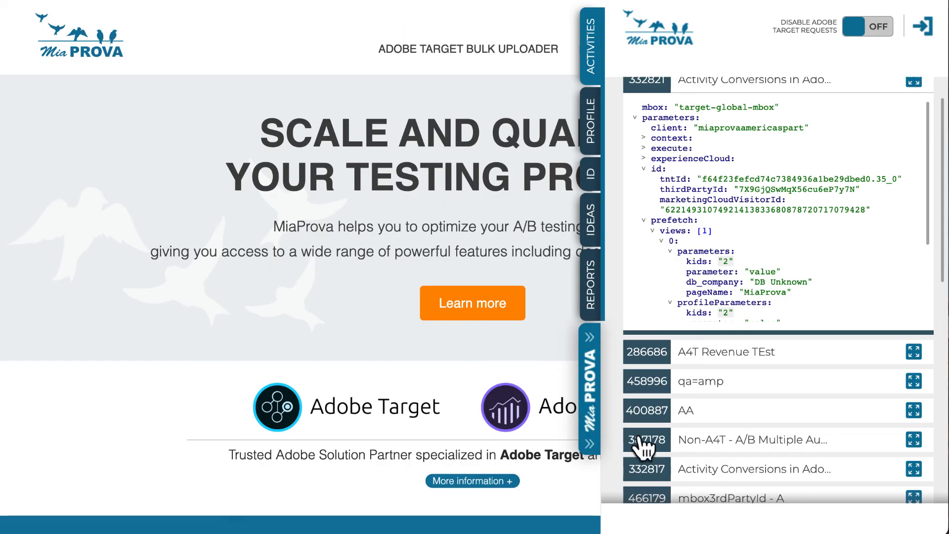
pyautogui.moveTo(591, 397)
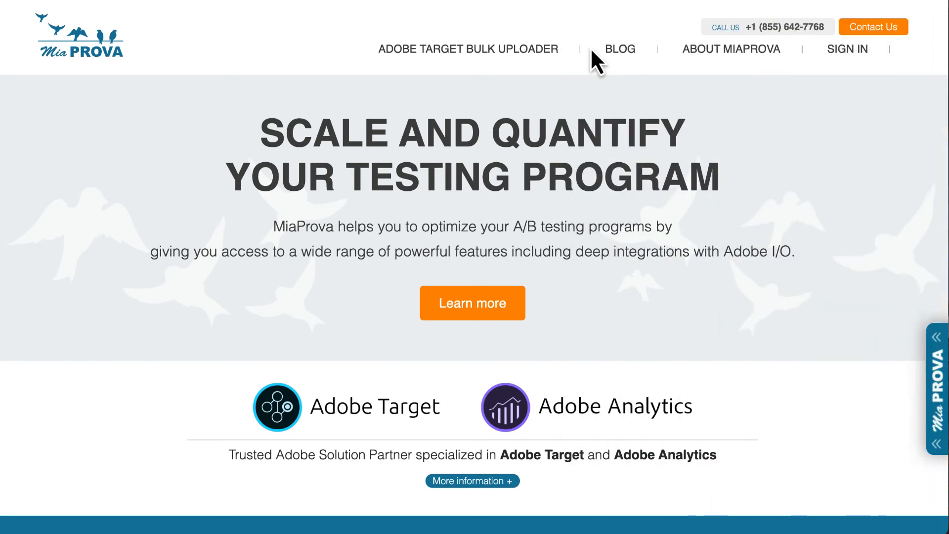
# Step: Browse the MiaProva site's Blog, Home and About MiaProva pages in Chrome
pyautogui.click(621, 49)
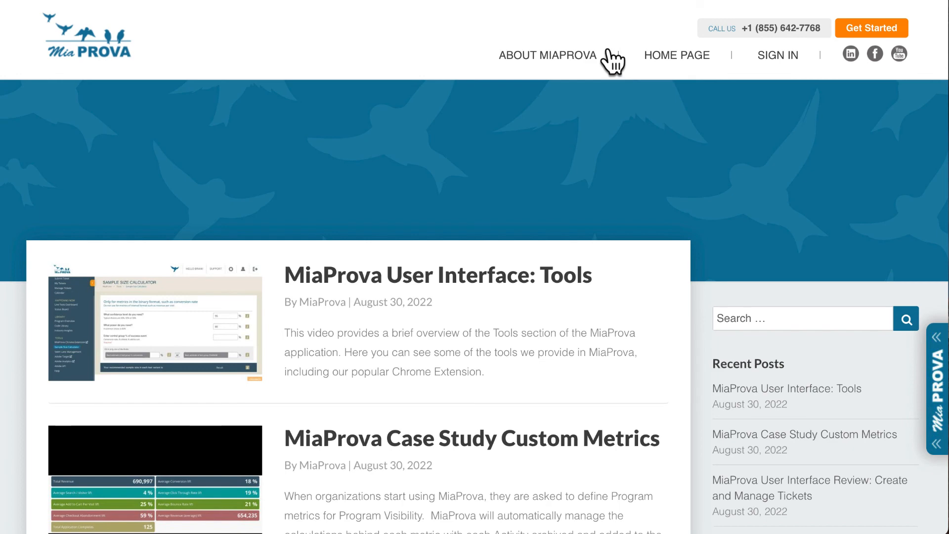
pyautogui.moveTo(708, 88)
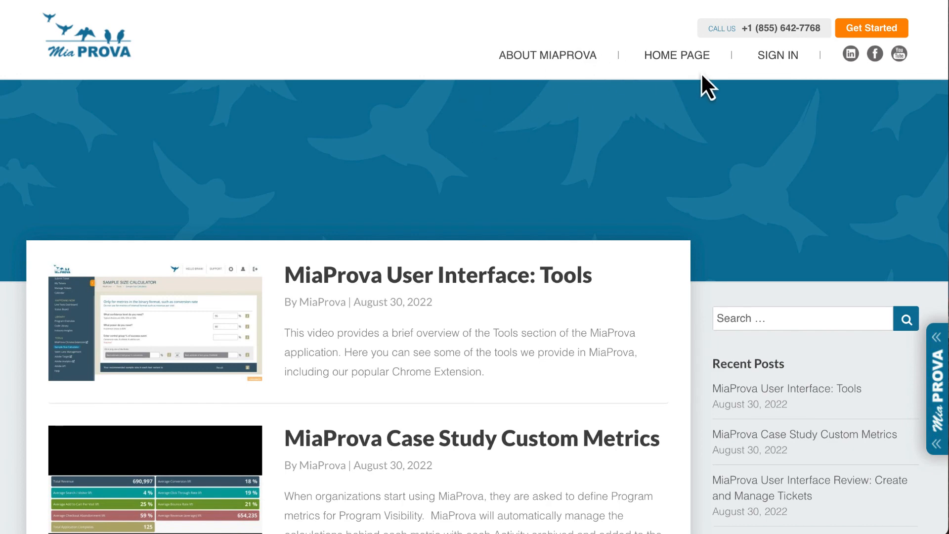
pyautogui.click(677, 56)
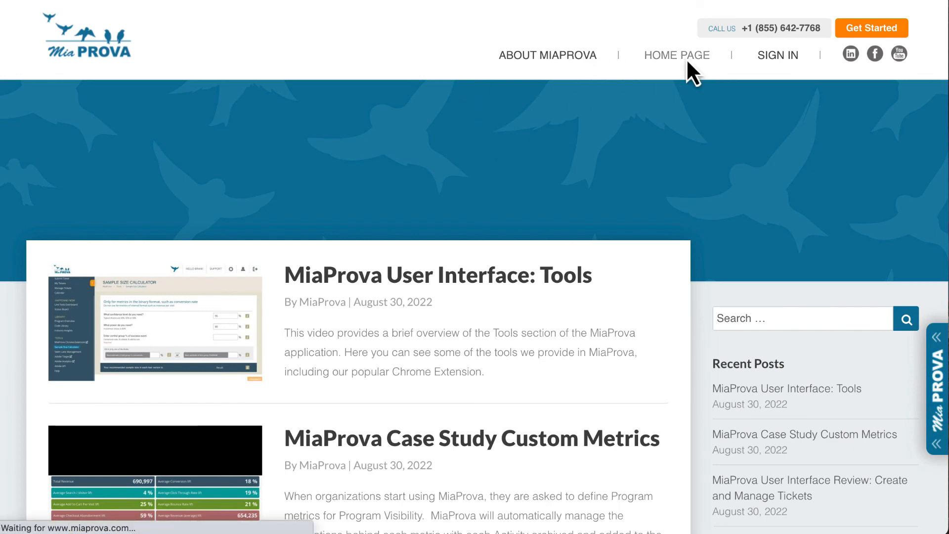
pyautogui.click(676, 55)
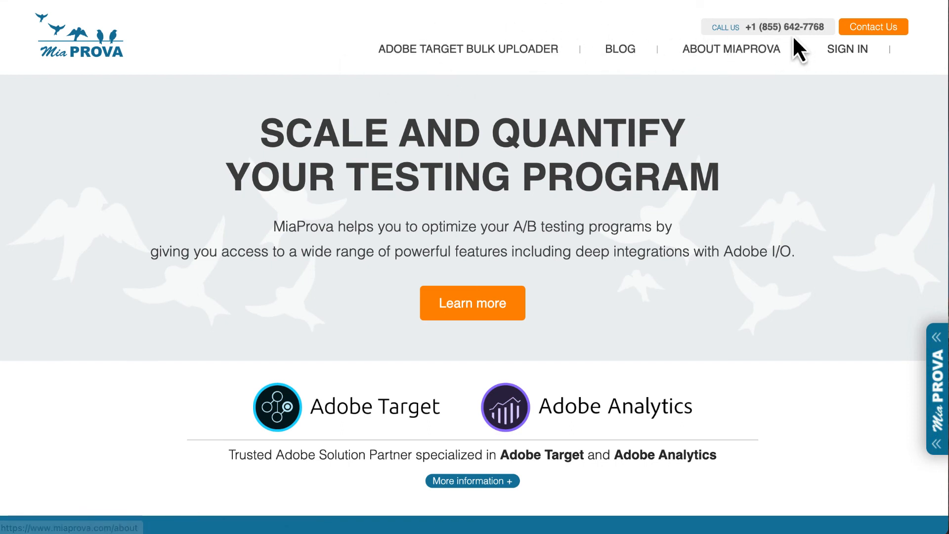
pyautogui.moveTo(515, 252)
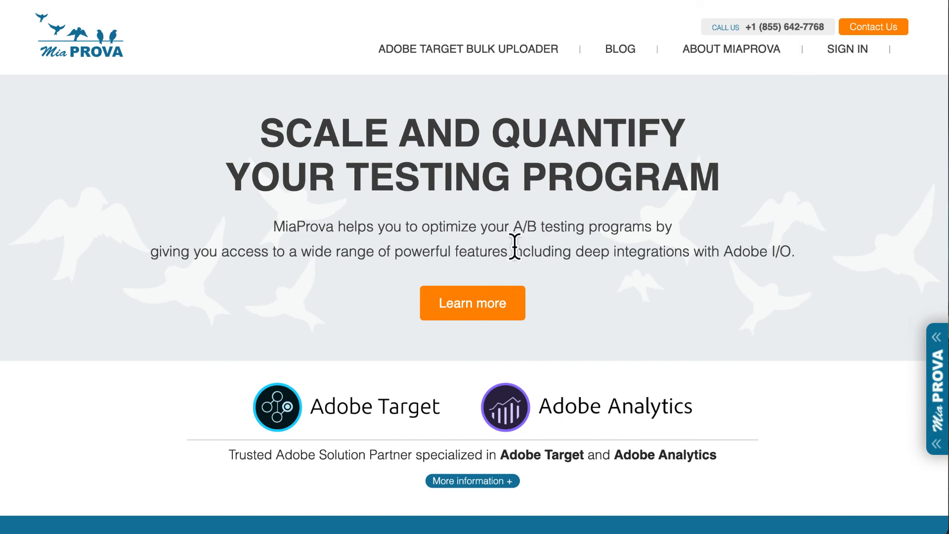
pyautogui.moveTo(212, 160)
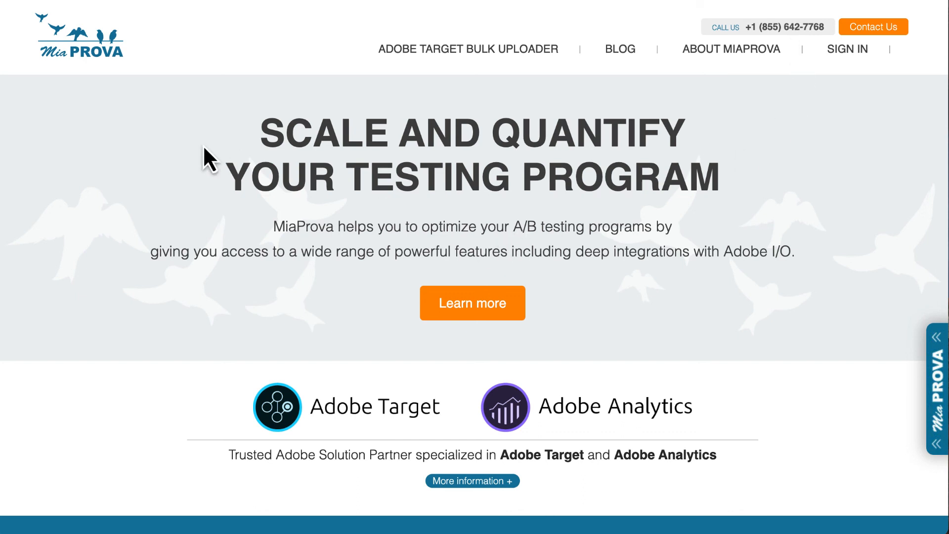
pyautogui.moveTo(522, 90)
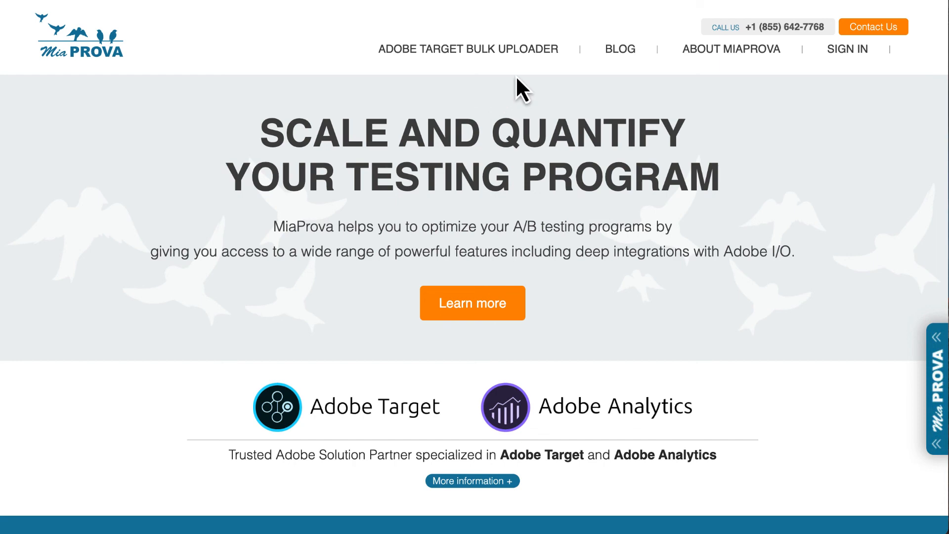
pyautogui.click(731, 49)
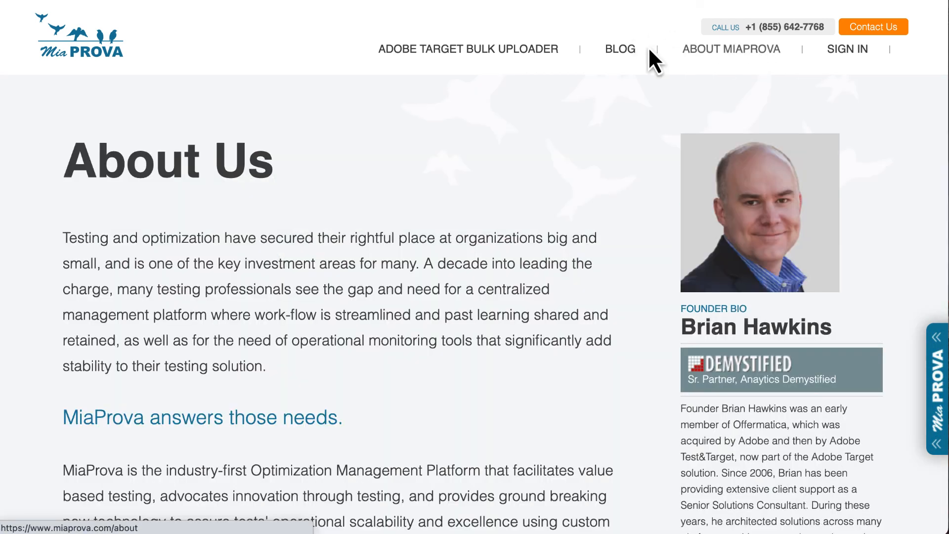
pyautogui.click(620, 49)
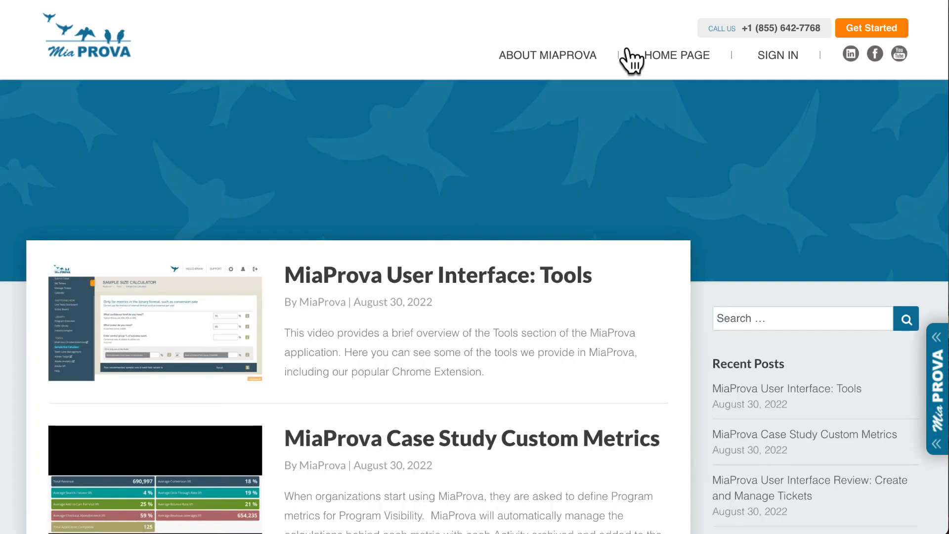
pyautogui.moveTo(547, 55)
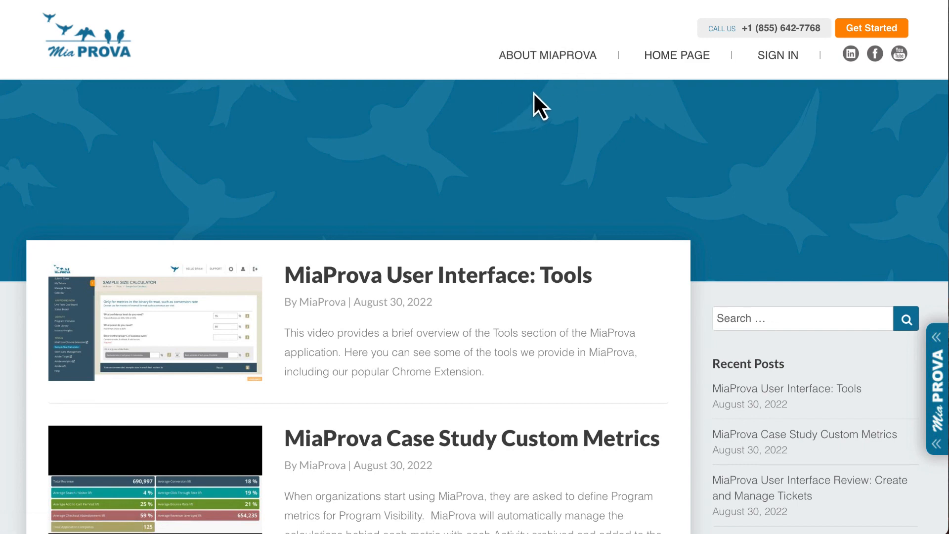
pyautogui.moveTo(554, 109)
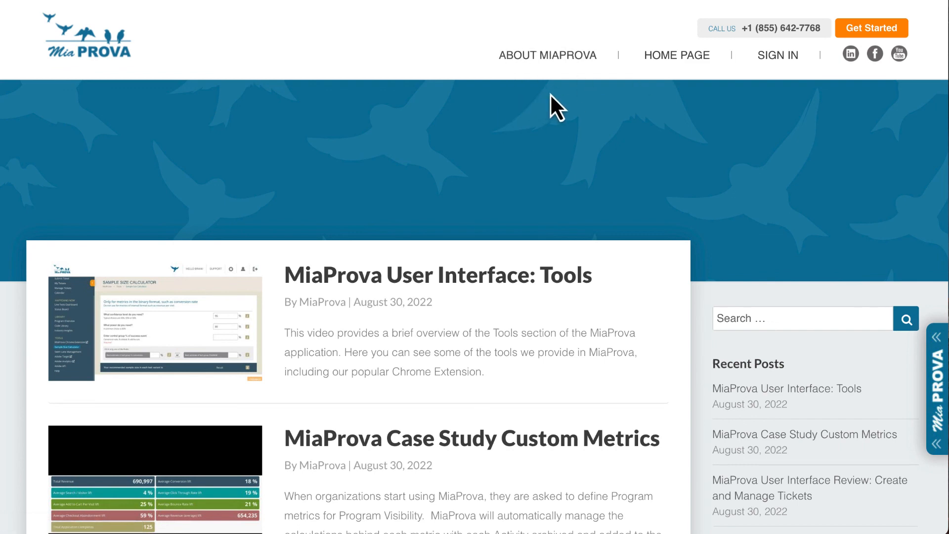
pyautogui.moveTo(510, 65)
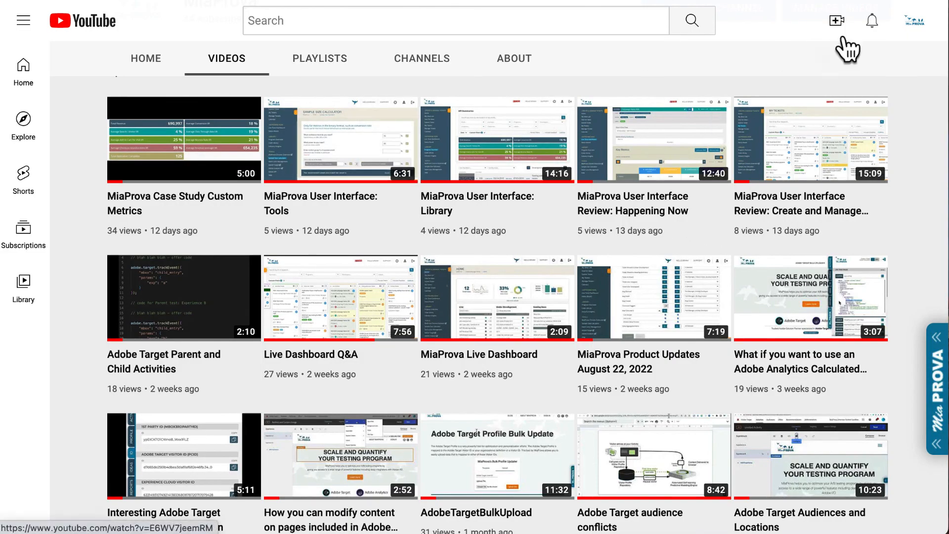
# Step: Show the YouTube channel's notifications with the server-side video requests
pyautogui.click(873, 20)
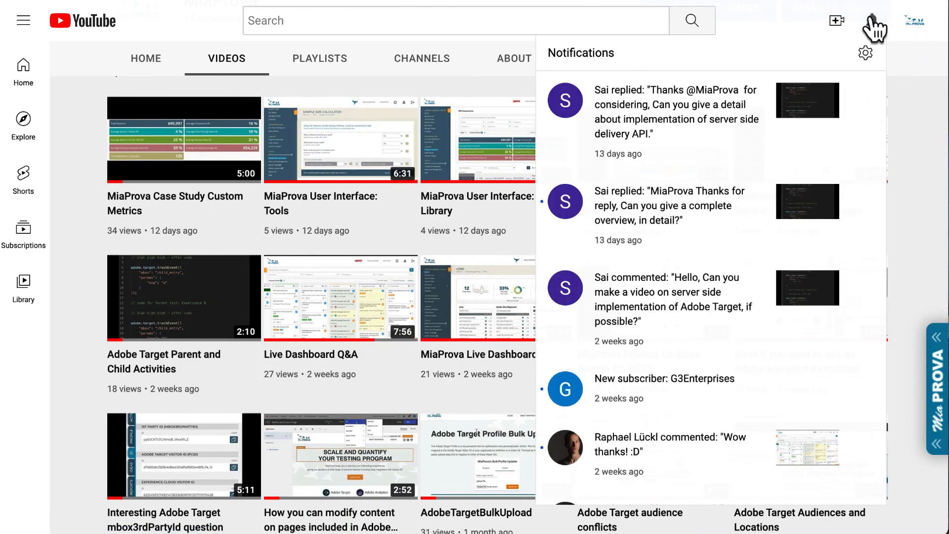